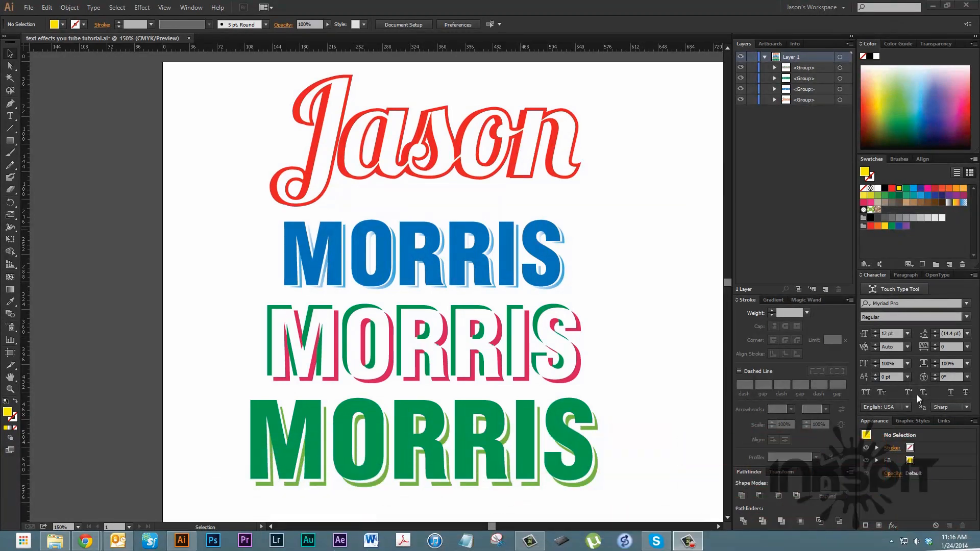
mouse_move(728, 412)
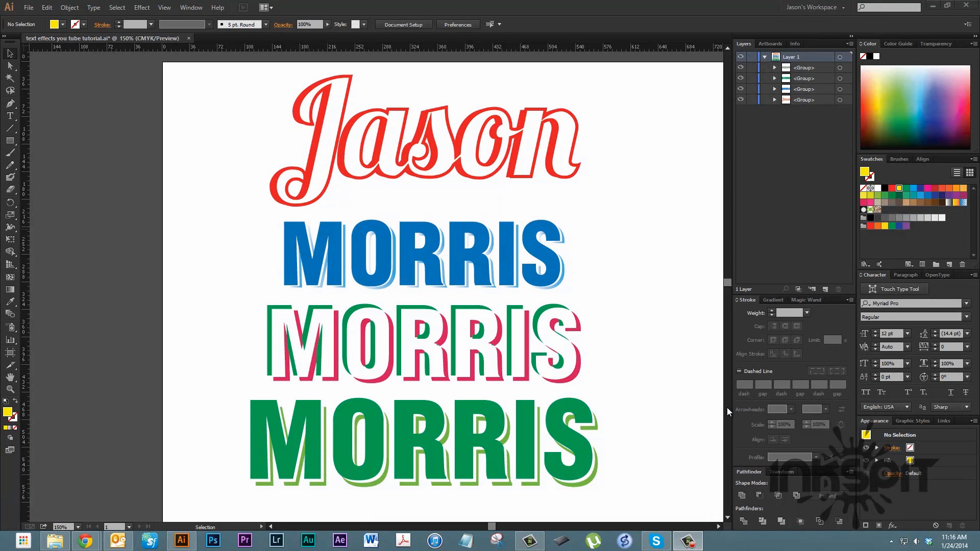
mouse_move(662, 465)
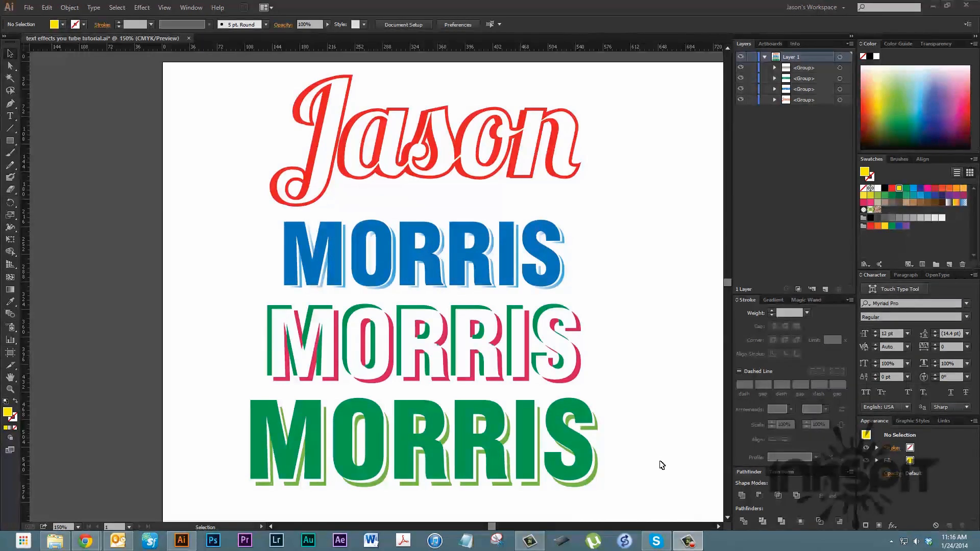
mouse_move(655, 463)
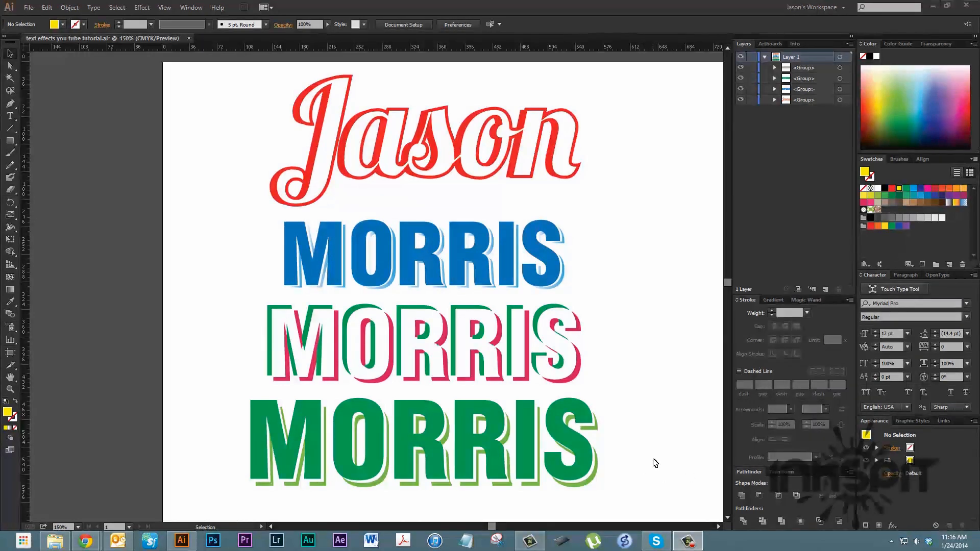
mouse_move(366, 131)
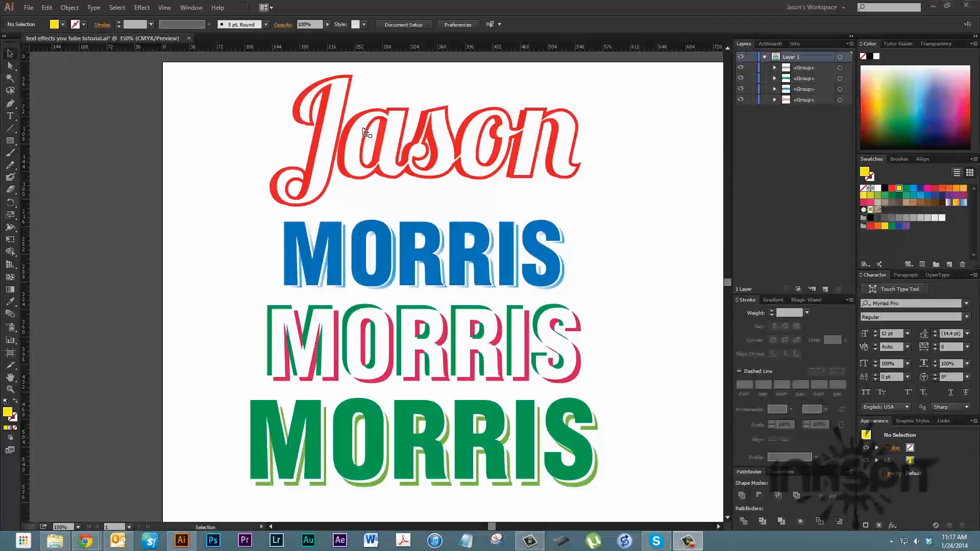
mouse_move(194, 177)
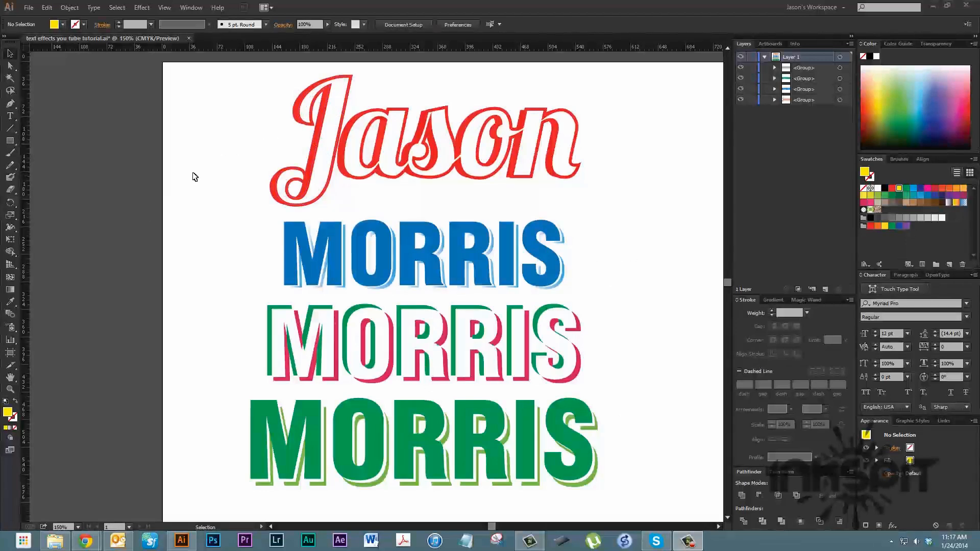
Step: Create a new Print-profile Letter document in landscape orientation
left_click(28, 7)
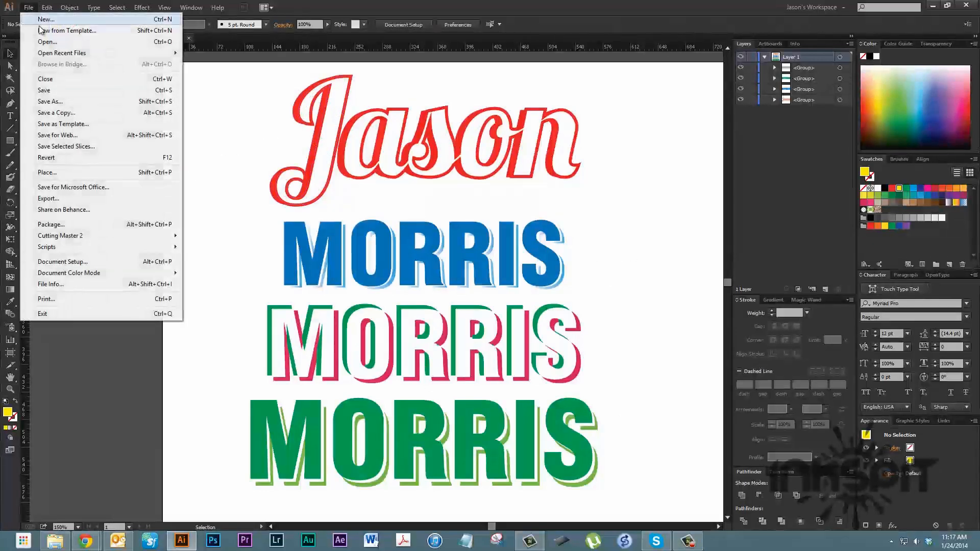
left_click(46, 19)
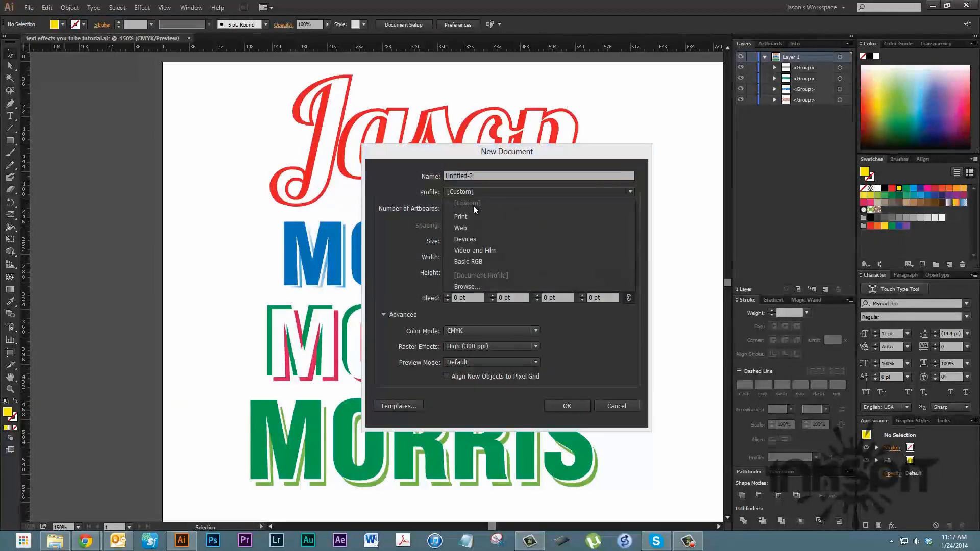
left_click(460, 216)
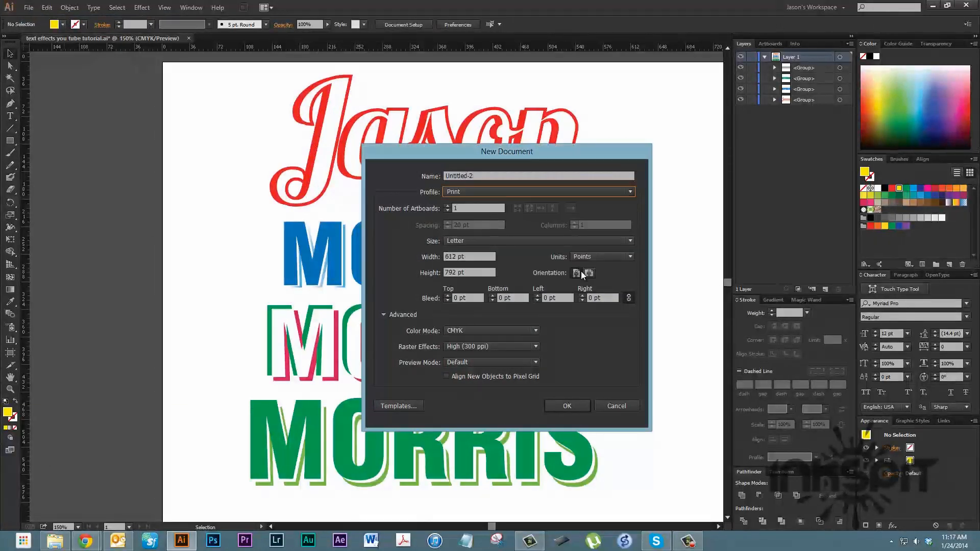
left_click(588, 273)
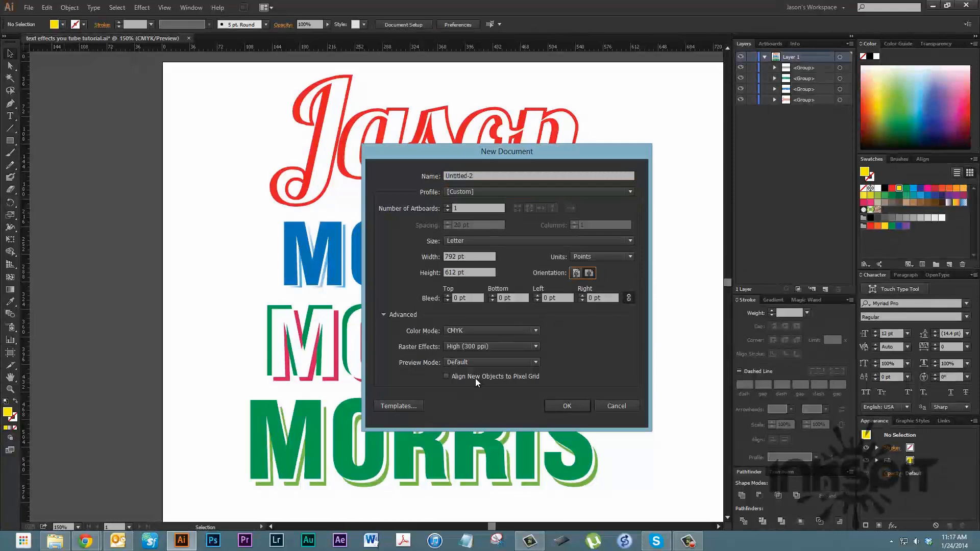
left_click(446, 376)
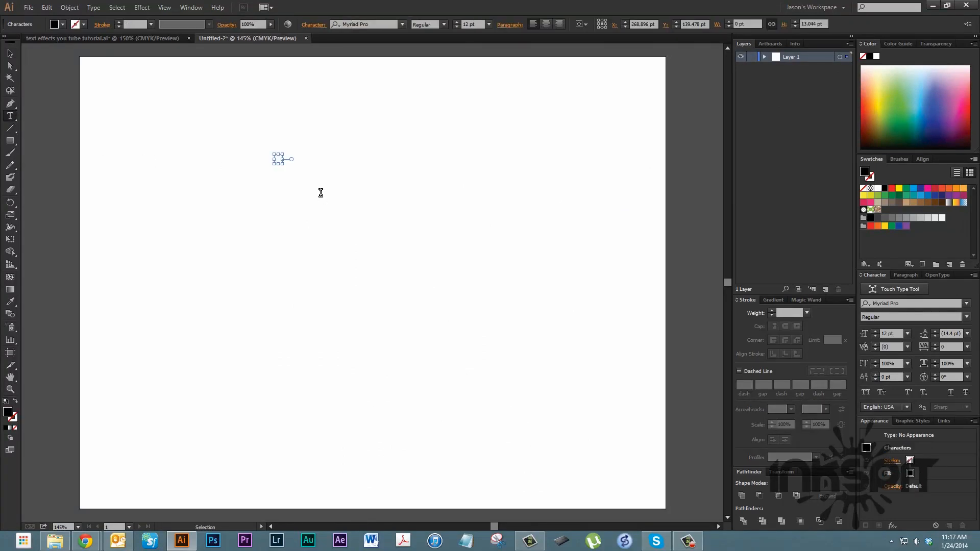
Step: Type 'Jason', set it in the Lobster 1.3 font, and drag it into place
type("Jason")
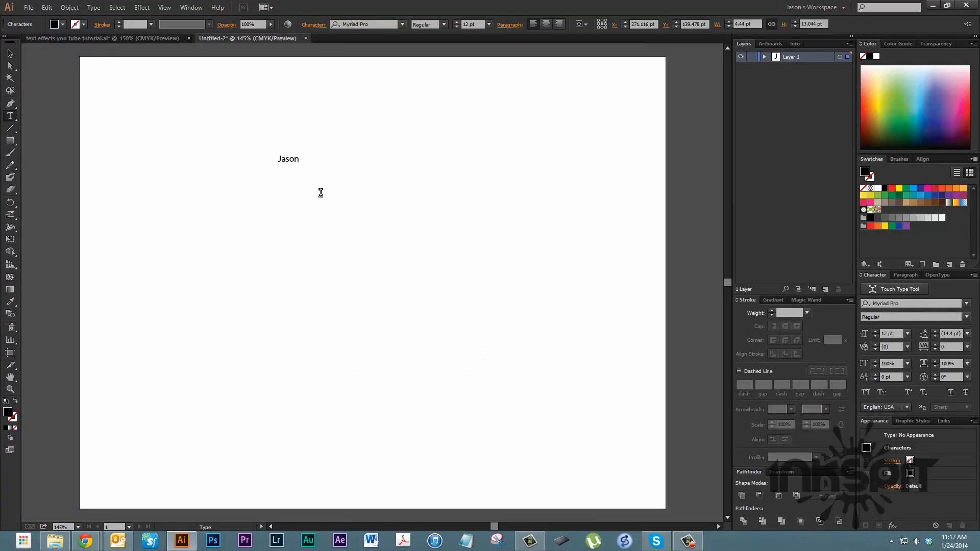
left_click(287, 158)
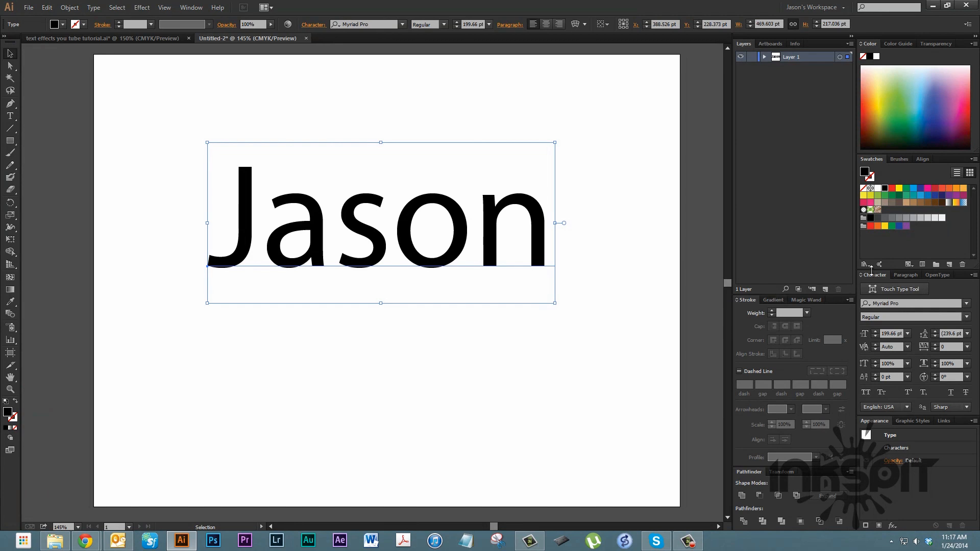
mouse_move(865, 392)
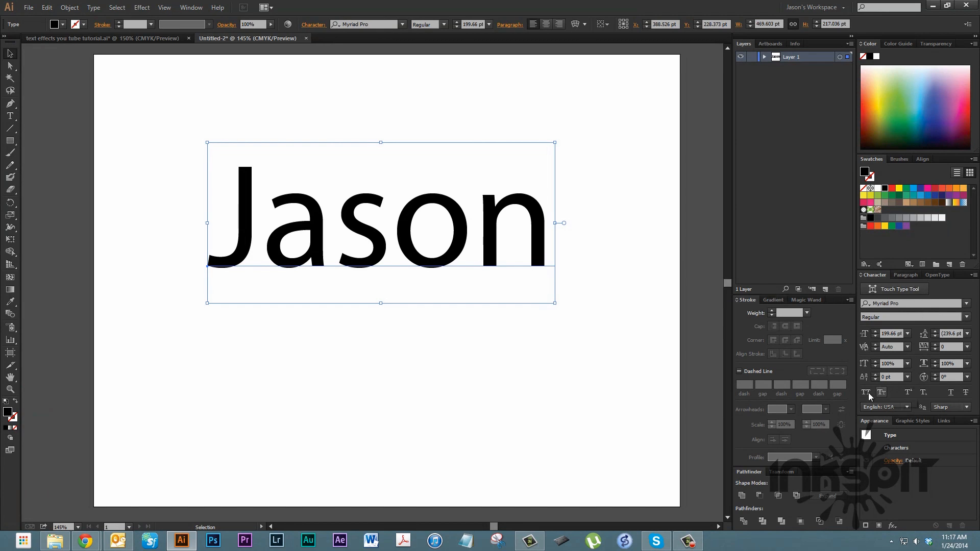
mouse_move(492, 45)
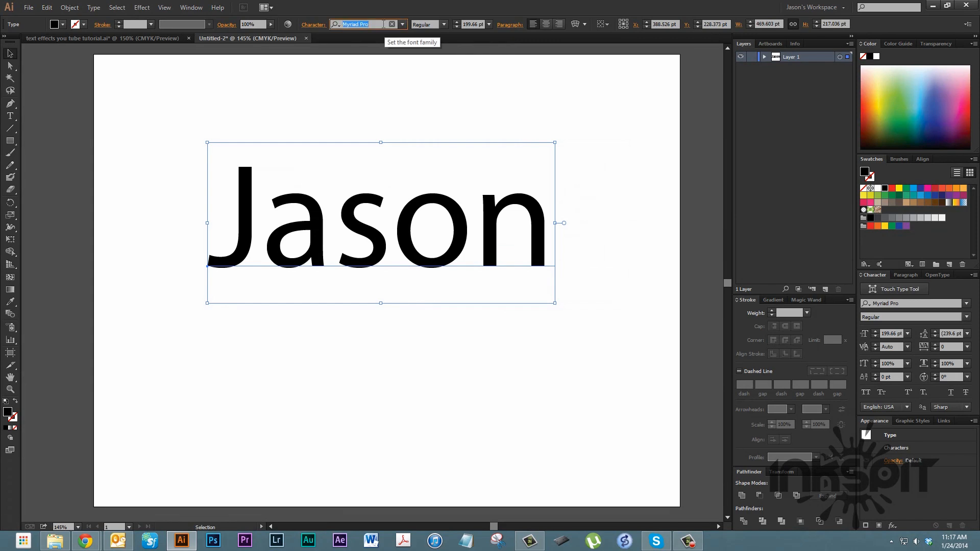
type("lobster")
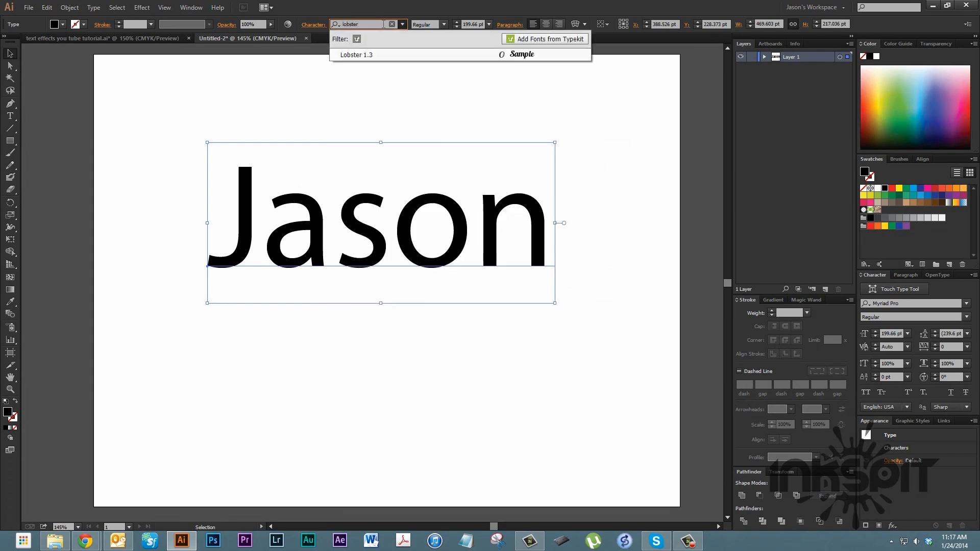
left_click(356, 55)
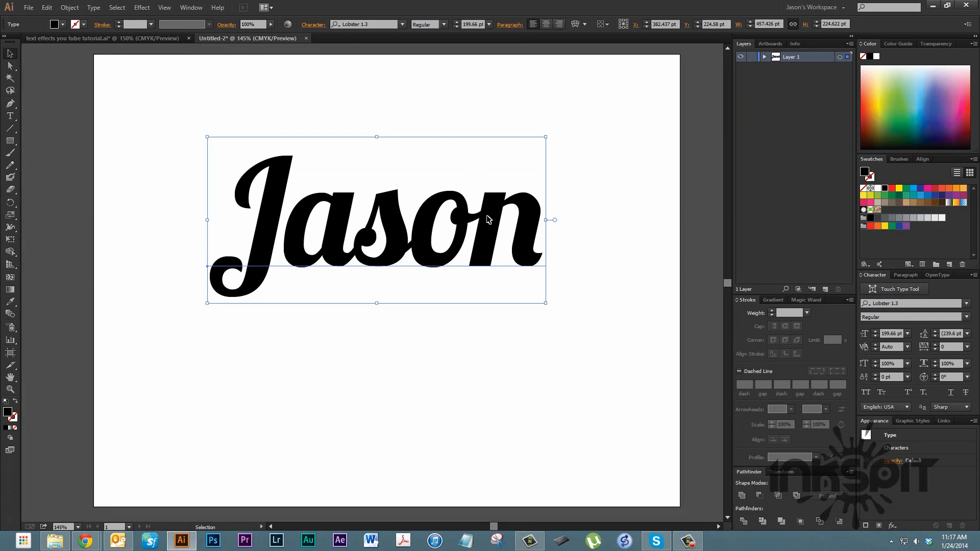
left_click_drag(376, 219, 392, 225)
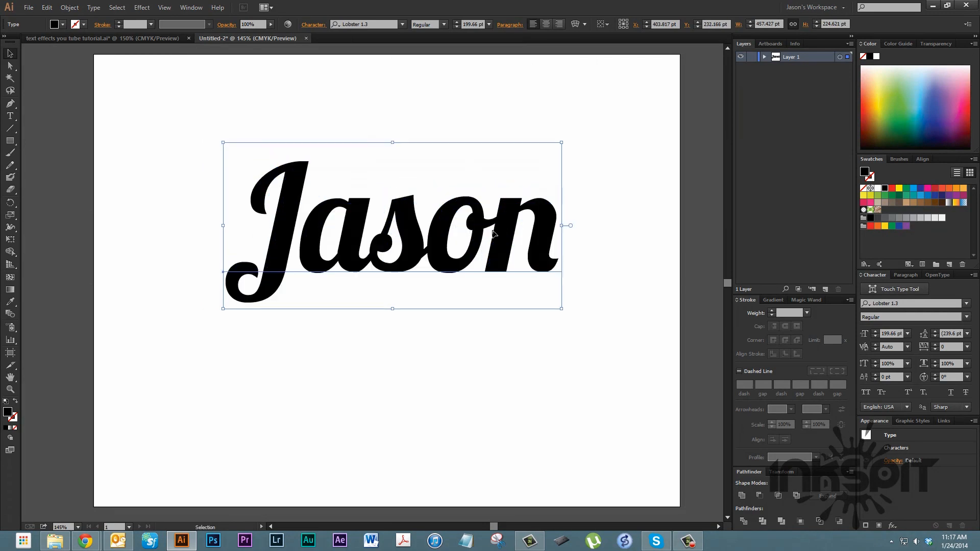
mouse_move(487, 242)
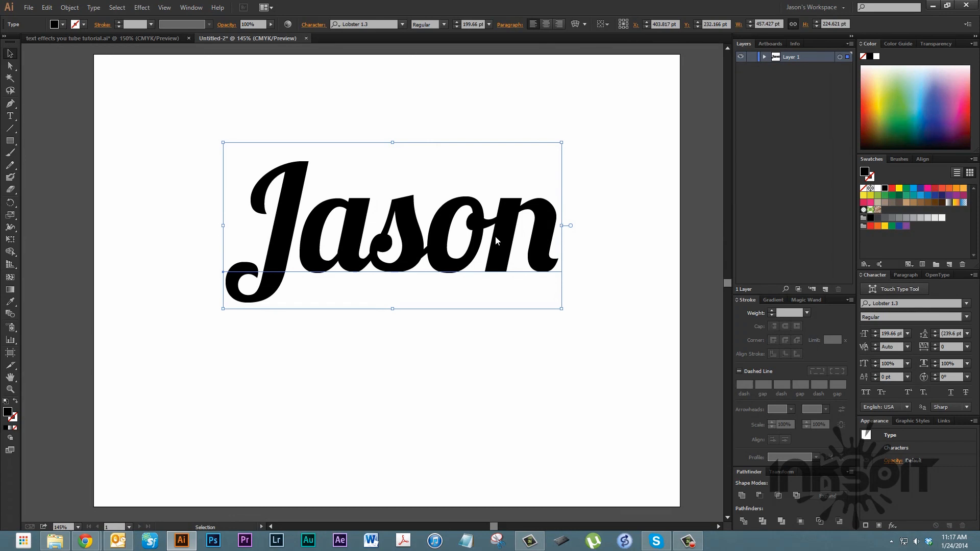
Step: Convert the Jason text to outlines and apply a Pathfinder panel operation
right_click(496, 242)
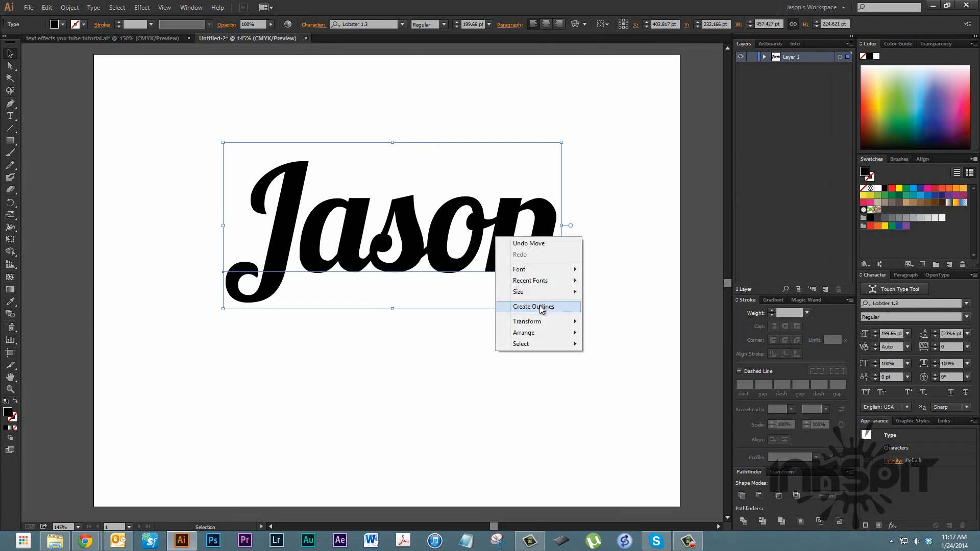
left_click(533, 307)
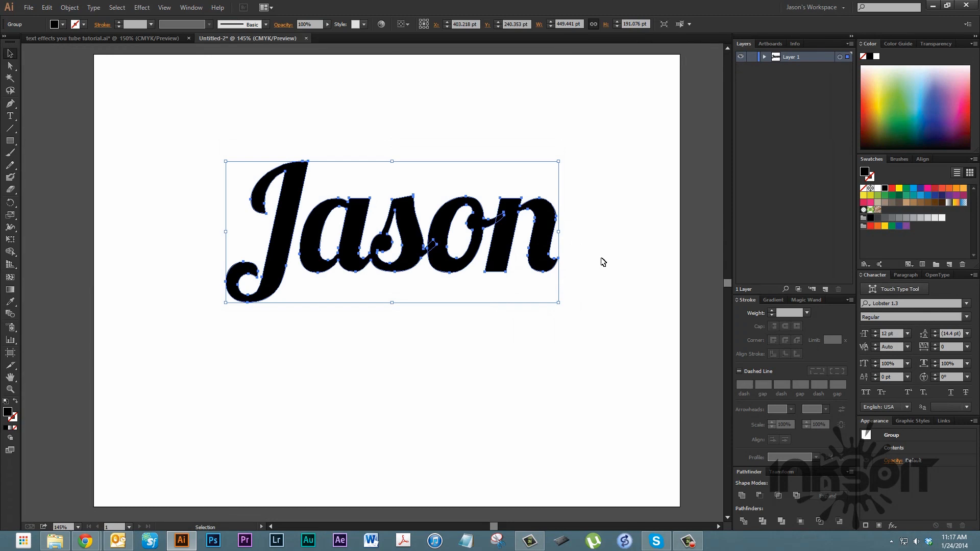
mouse_move(599, 255)
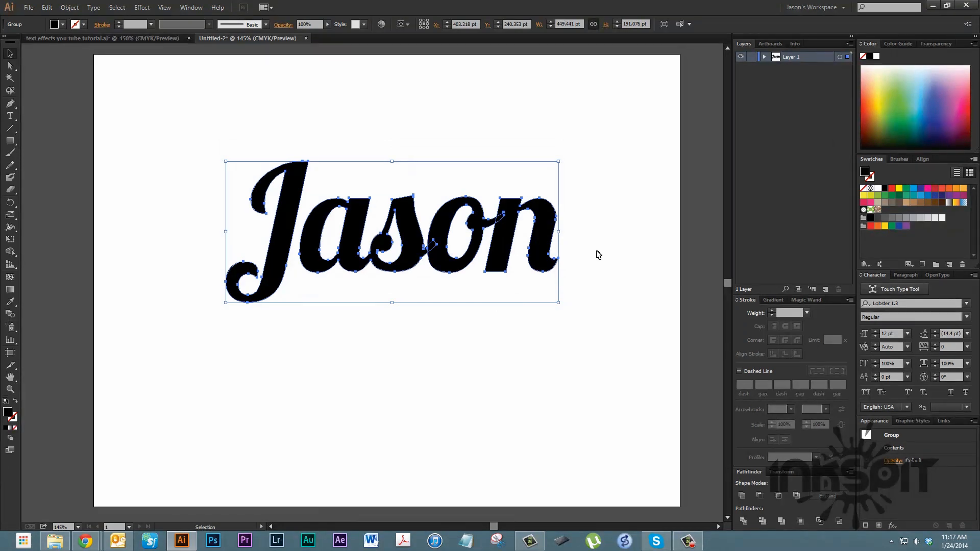
mouse_move(575, 271)
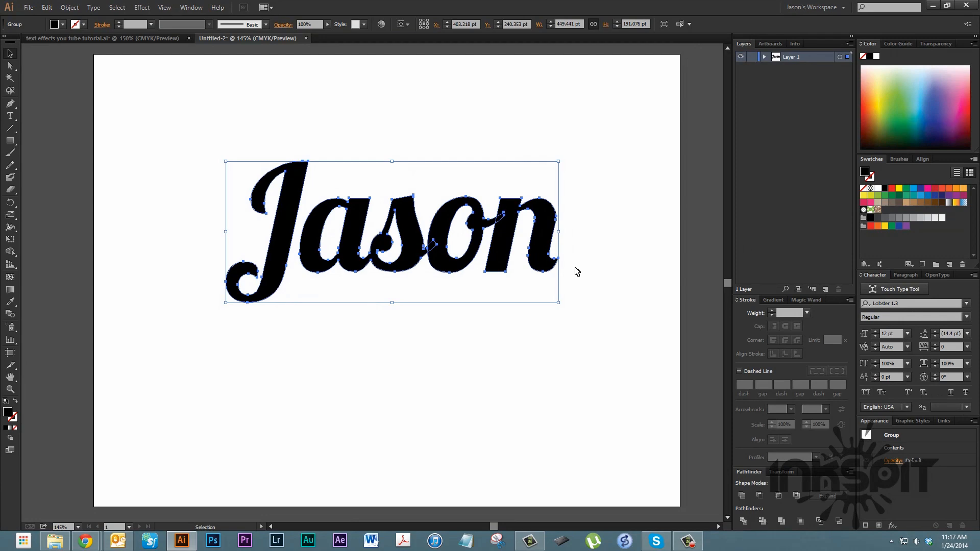
mouse_move(437, 282)
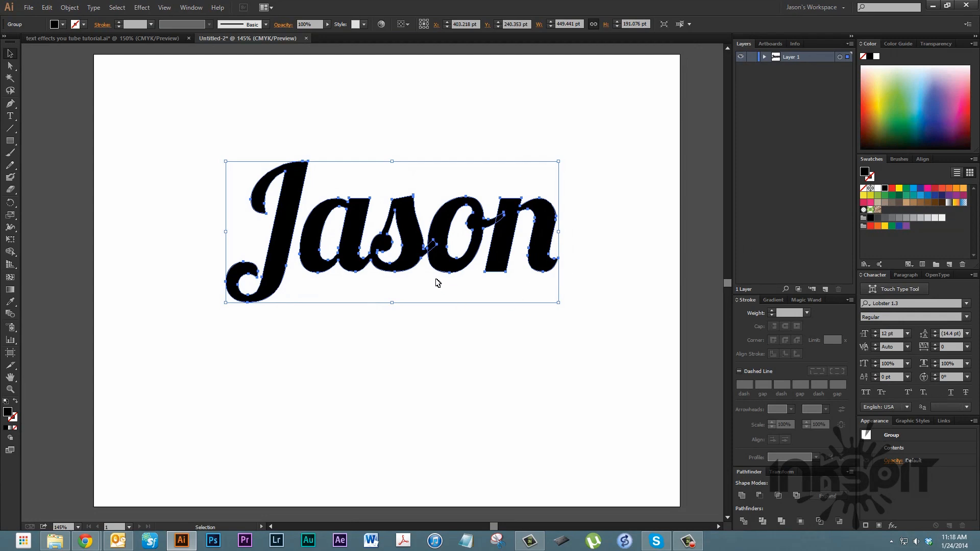
mouse_move(506, 222)
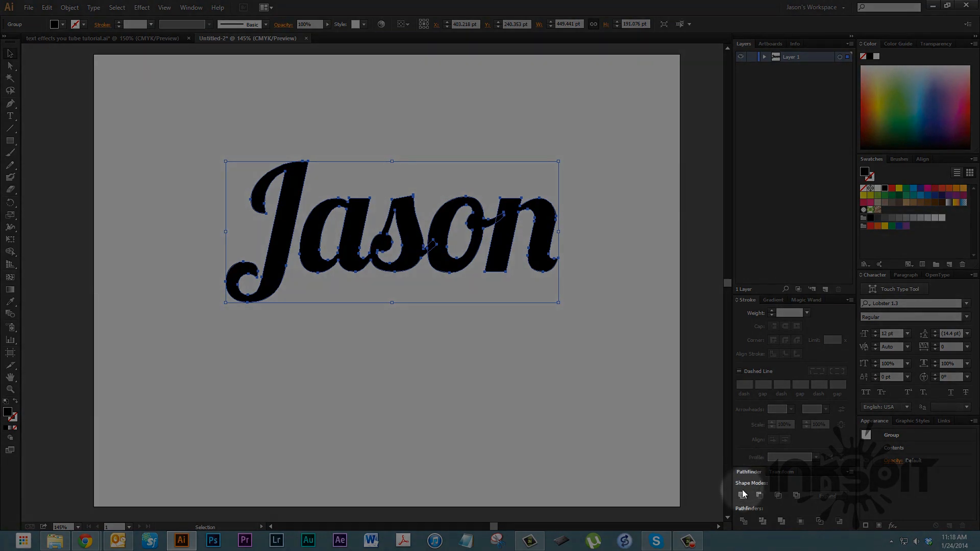
left_click(743, 494)
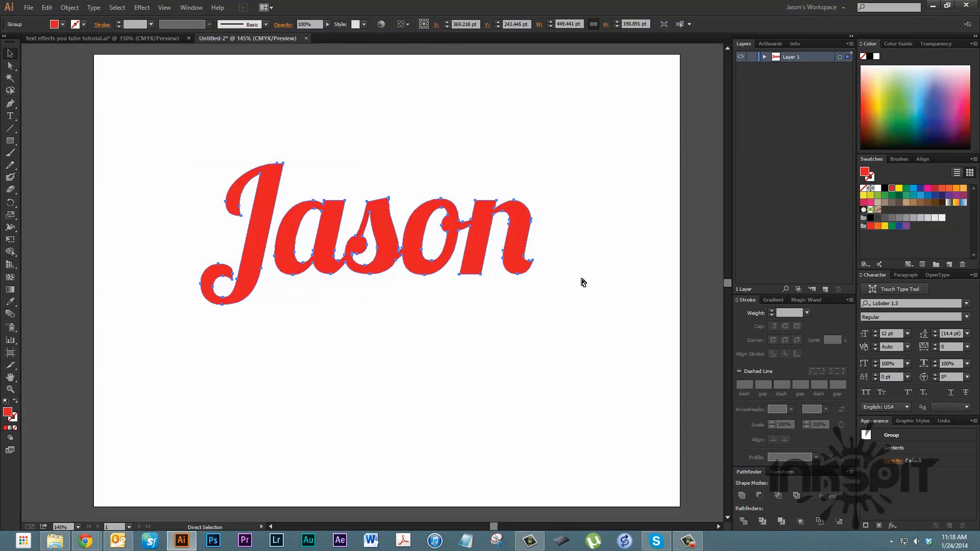
Step: Fill the outlined Jason letters with a red swatch
left_click(9, 53)
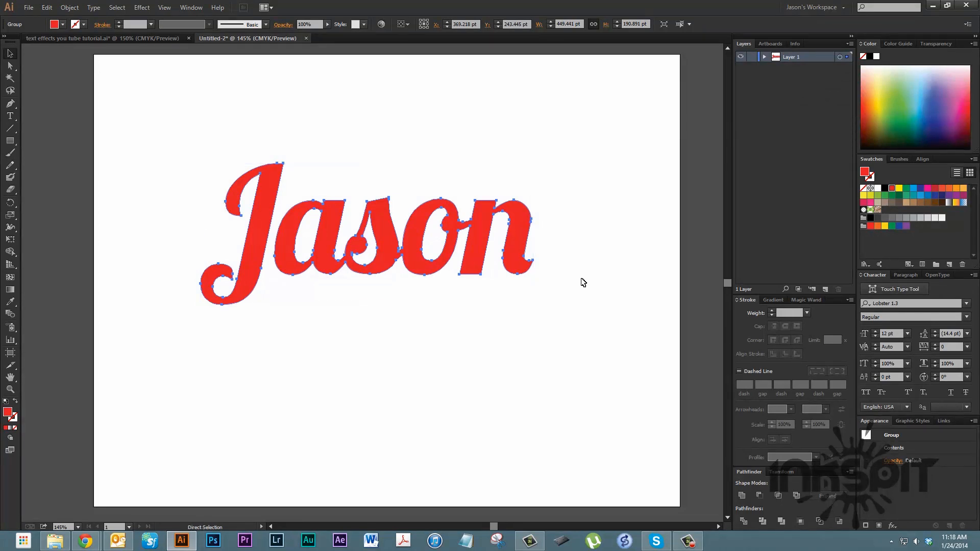
left_click(11, 53)
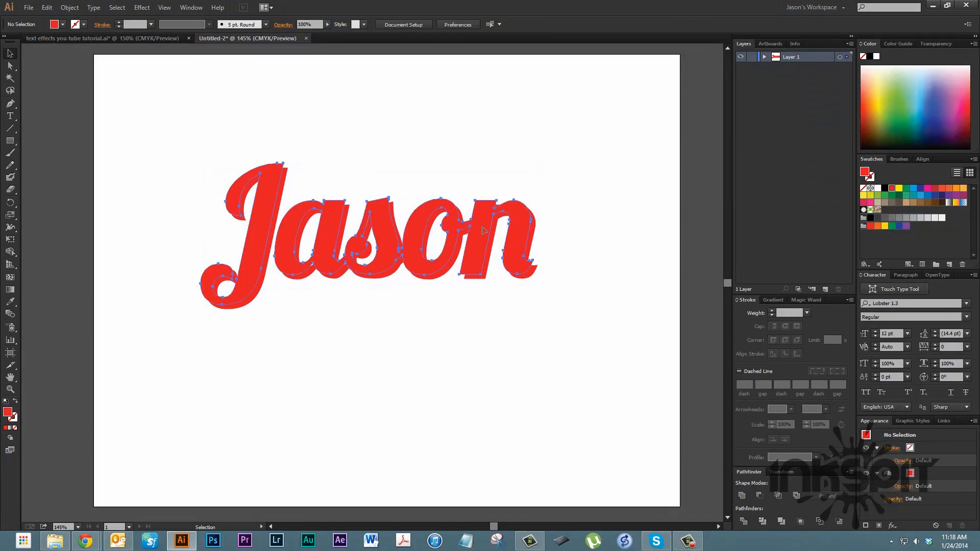
Step: Paste a front copy of Jason with white fill and 3 pt red stroke, offset slightly
left_click(368, 235)
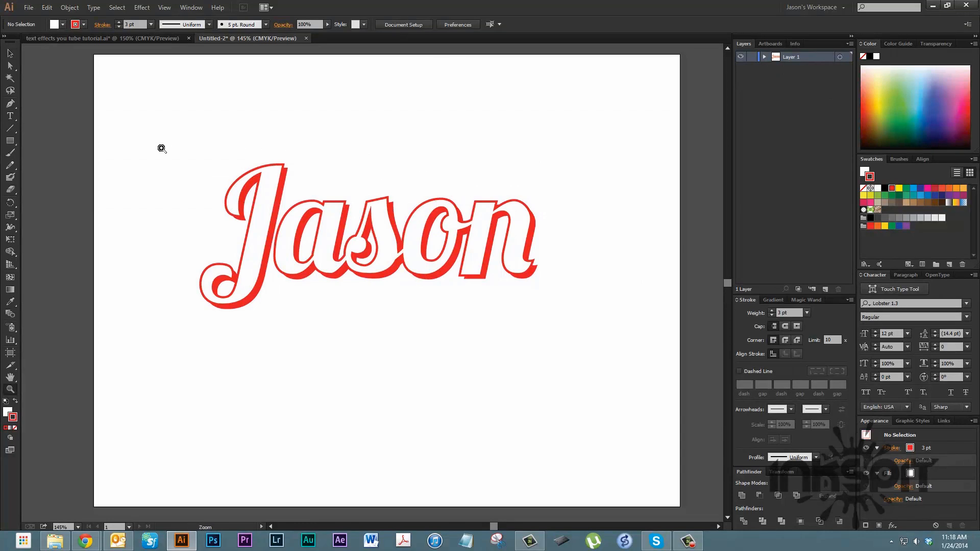
left_click(161, 149)
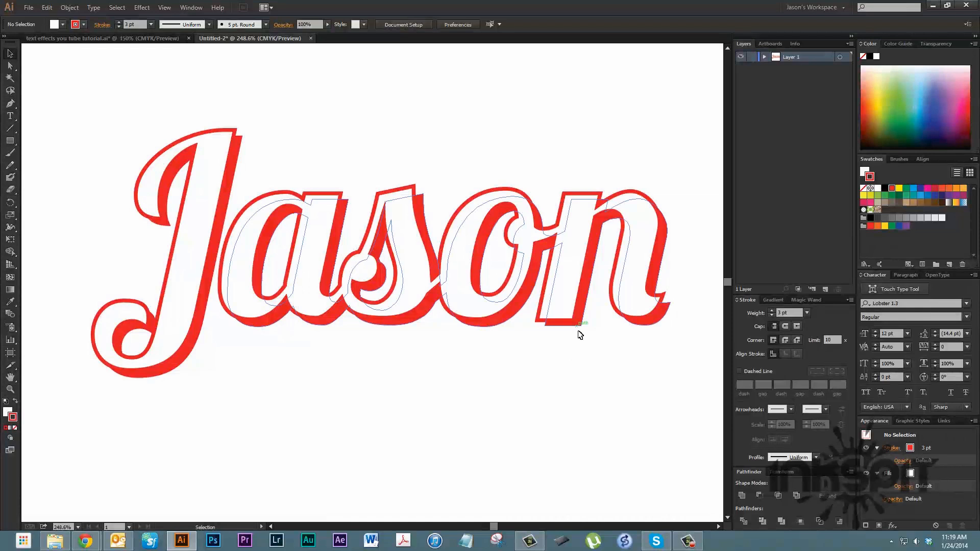
left_click(539, 398)
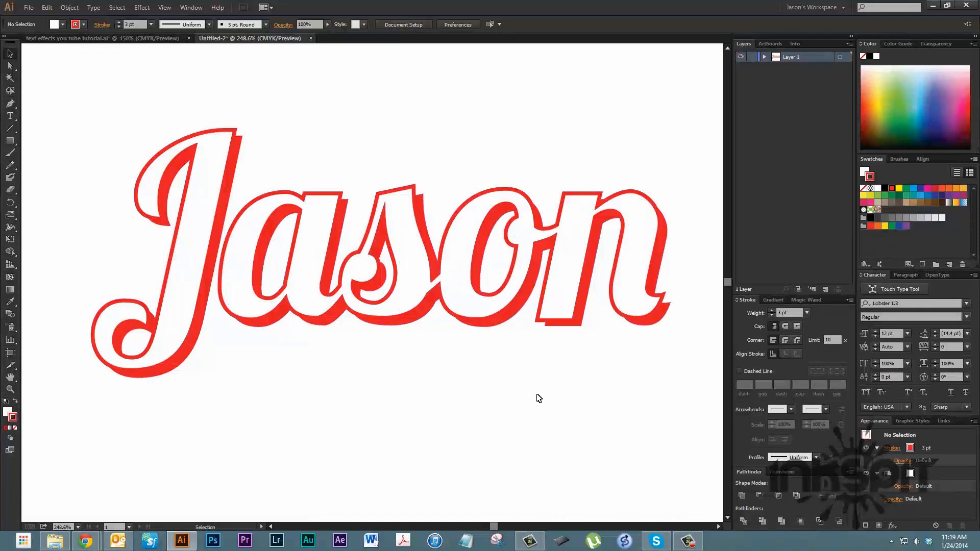
left_click(384, 256)
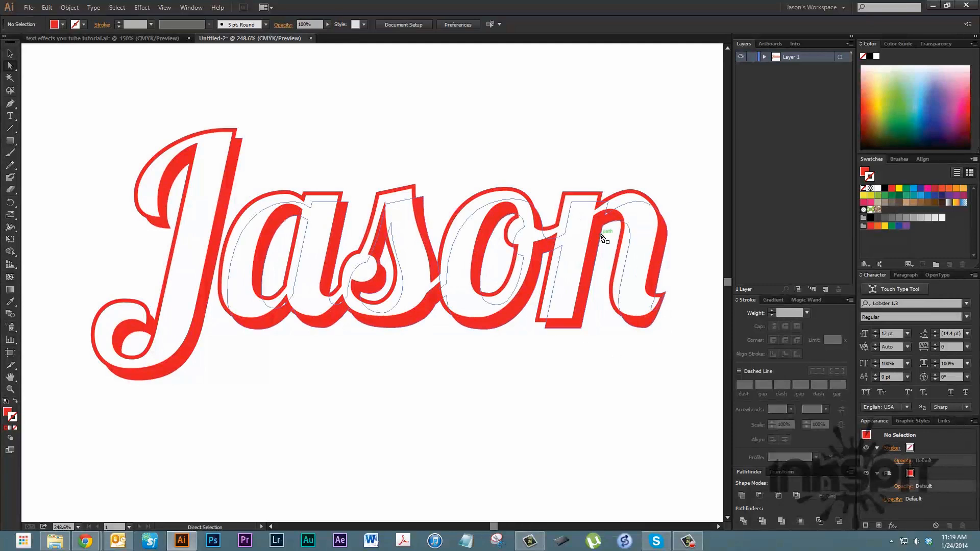
left_click(602, 243)
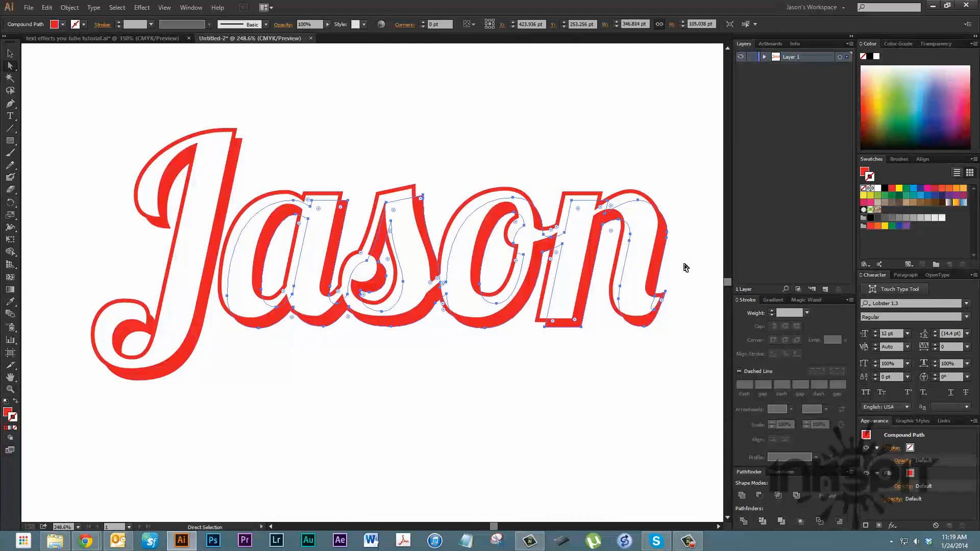
left_click_drag(437, 256, 434, 256)
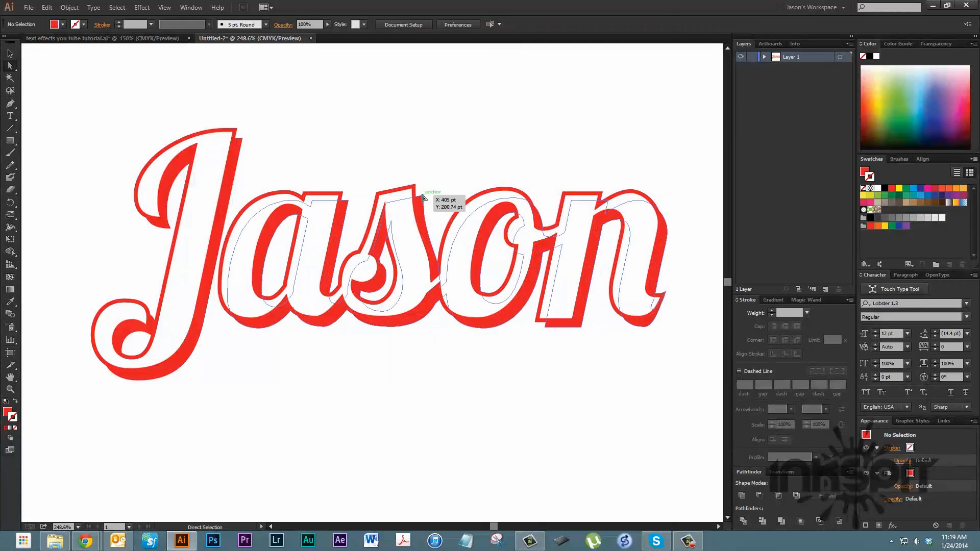
left_click(413, 188)
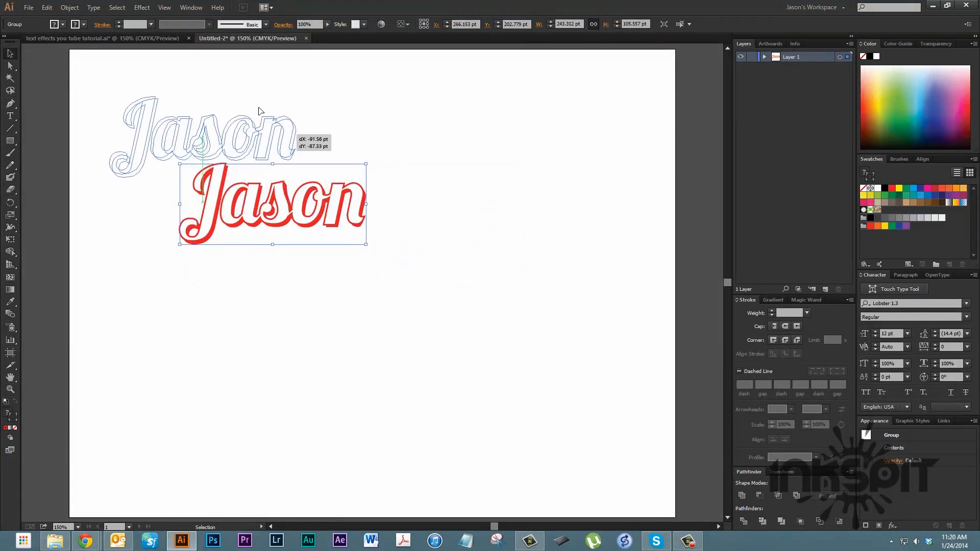
Step: Drag the grouped Jason lettering to the artboard's top-left corner
left_click_drag(272, 203, 164, 92)
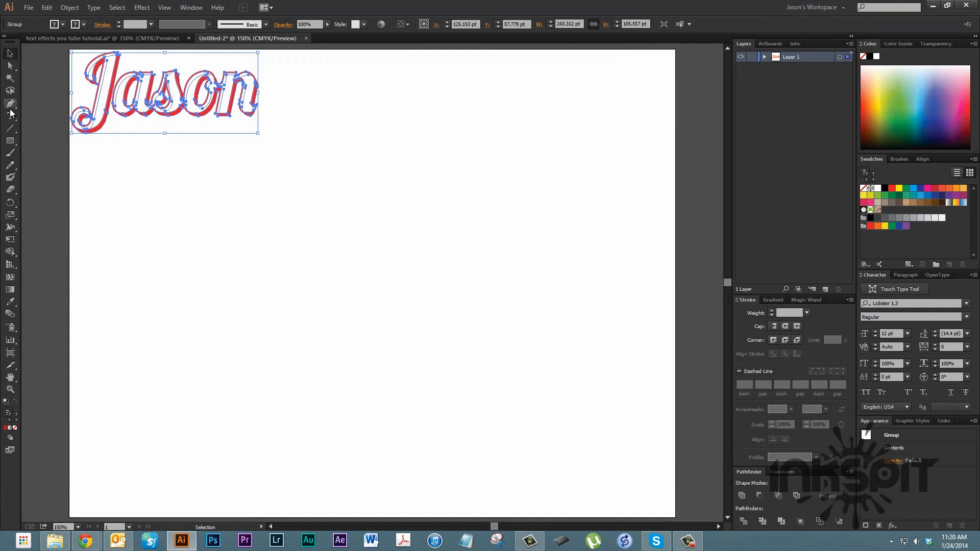
left_click(10, 115)
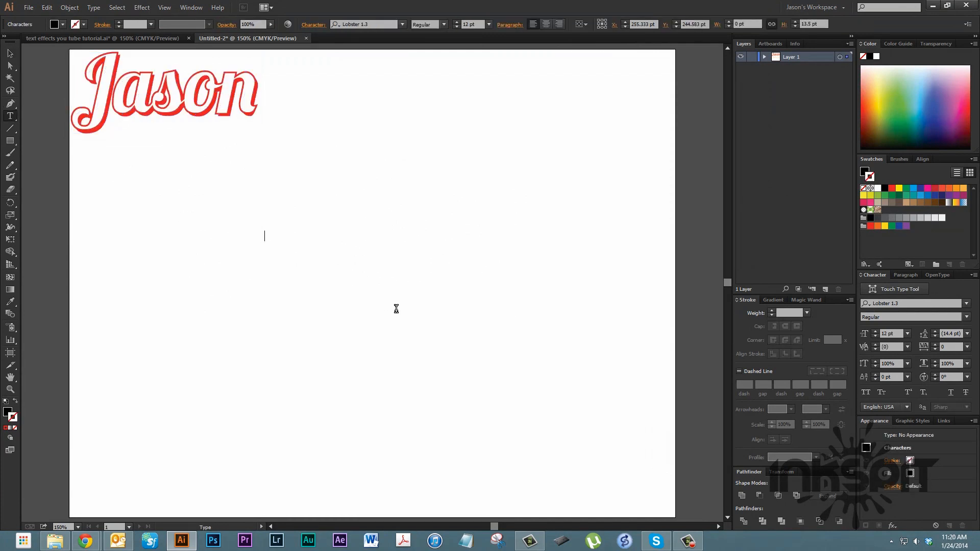
type("Morris")
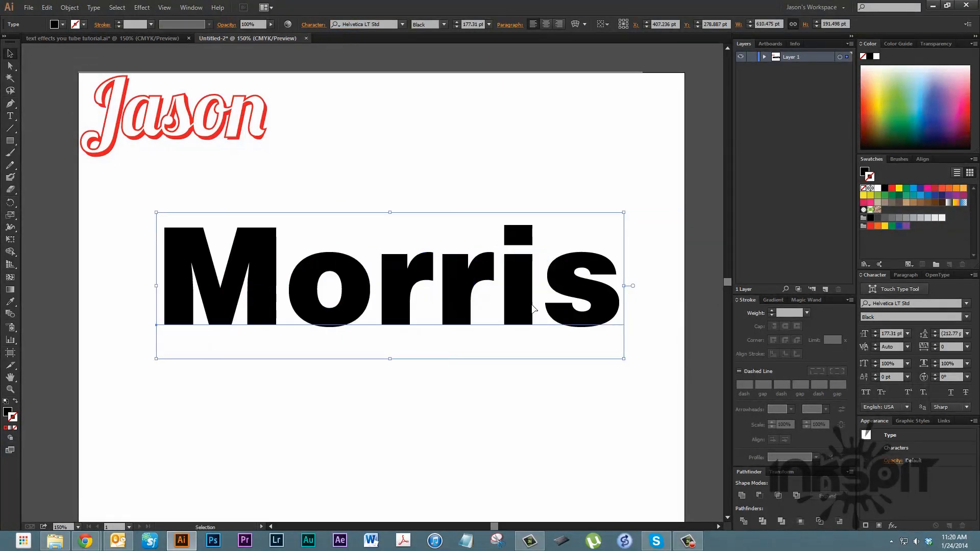
mouse_move(744, 335)
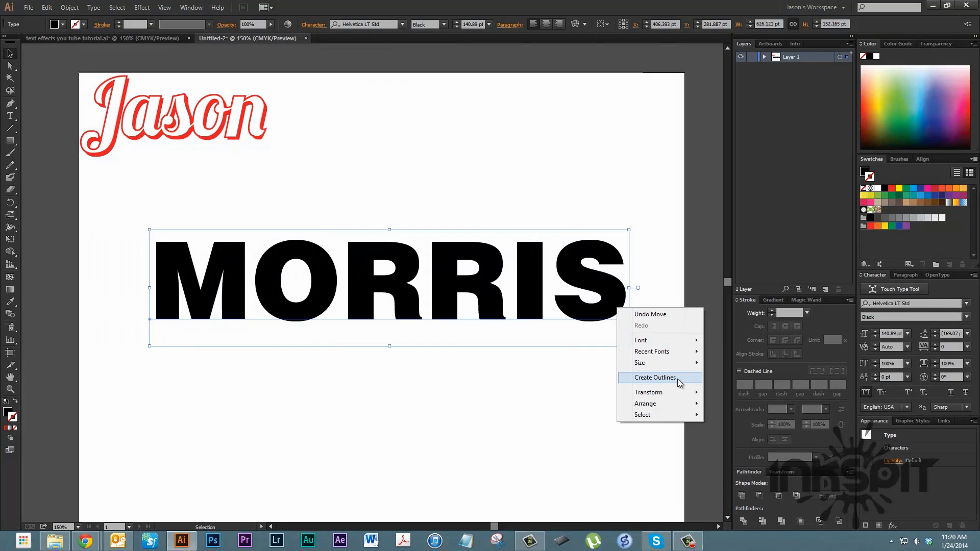
Step: Outline MORRIS, fill it blue, and add a lighter-blue offset copy behind it
left_click(655, 378)
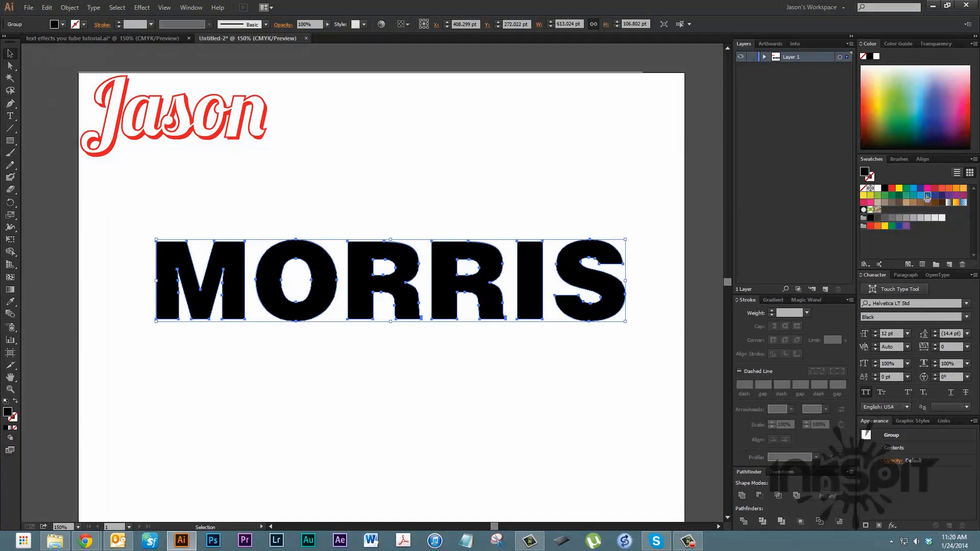
left_click(927, 196)
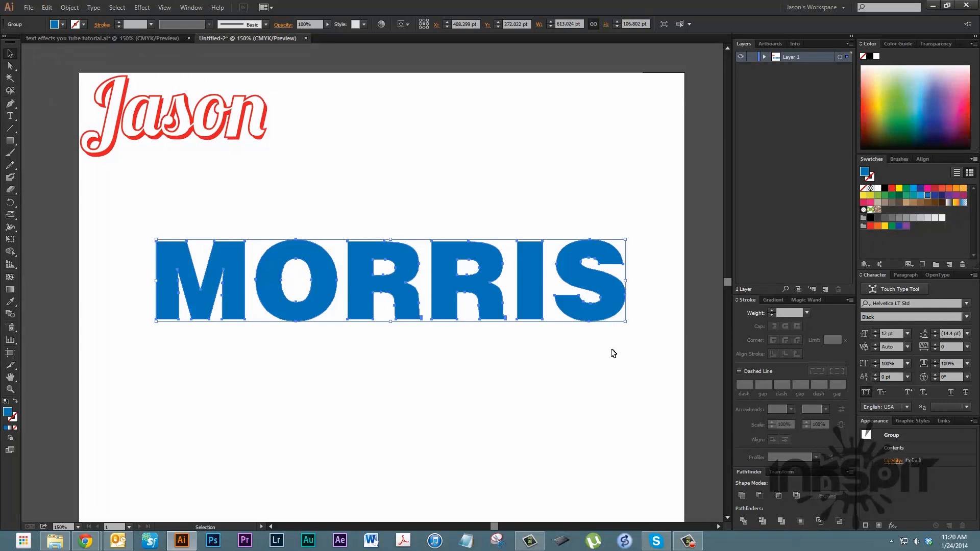
mouse_move(607, 361)
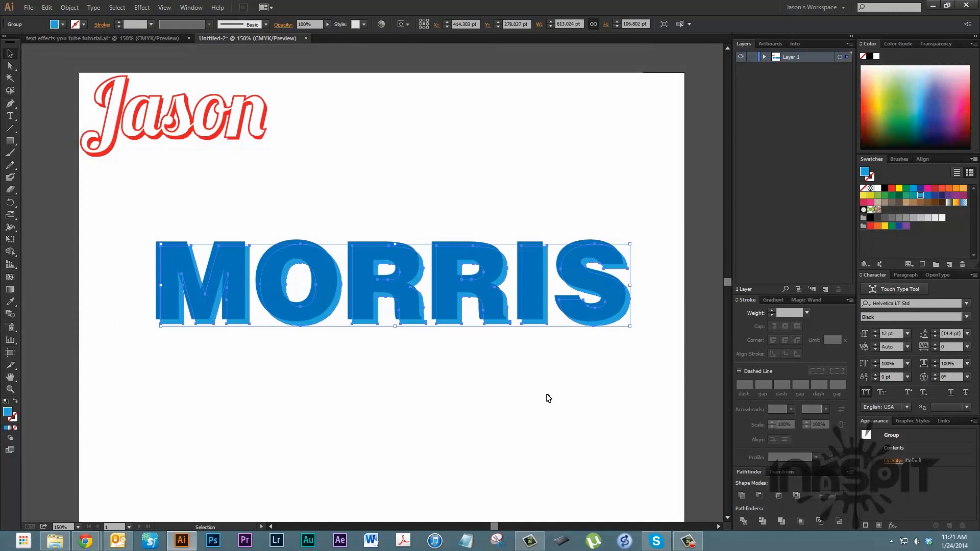
left_click(558, 405)
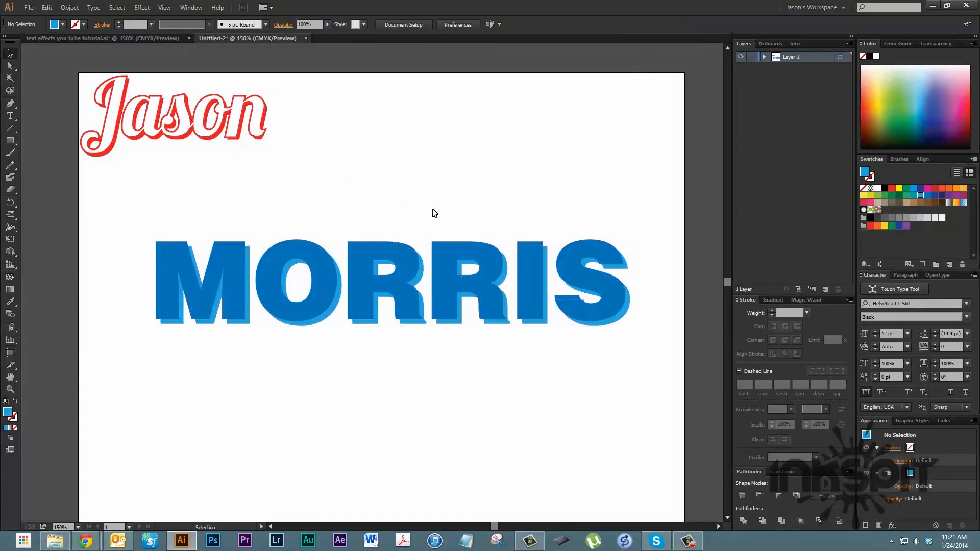
mouse_move(128, 211)
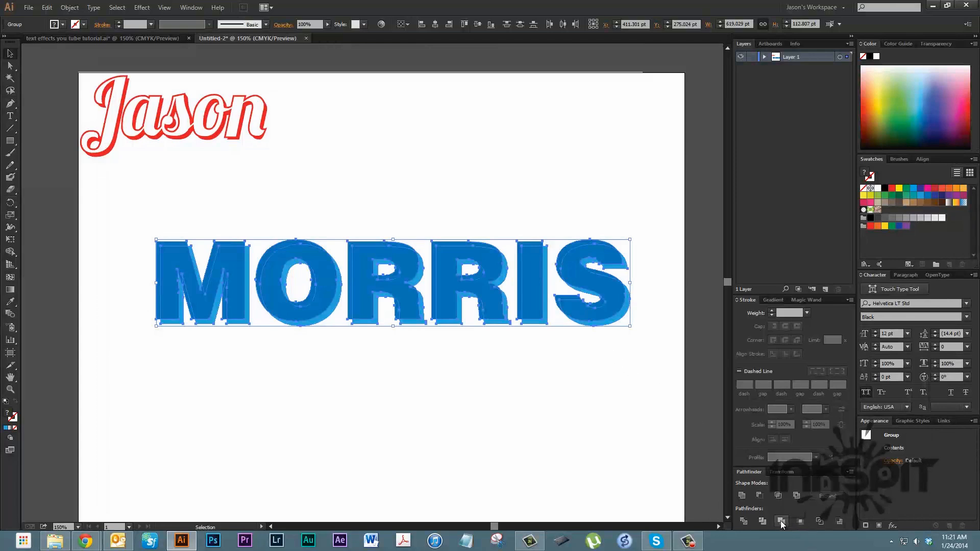
Step: Merge the MORRIS shapes, ungroup them, and give the front letters a white stroke
left_click(781, 521)
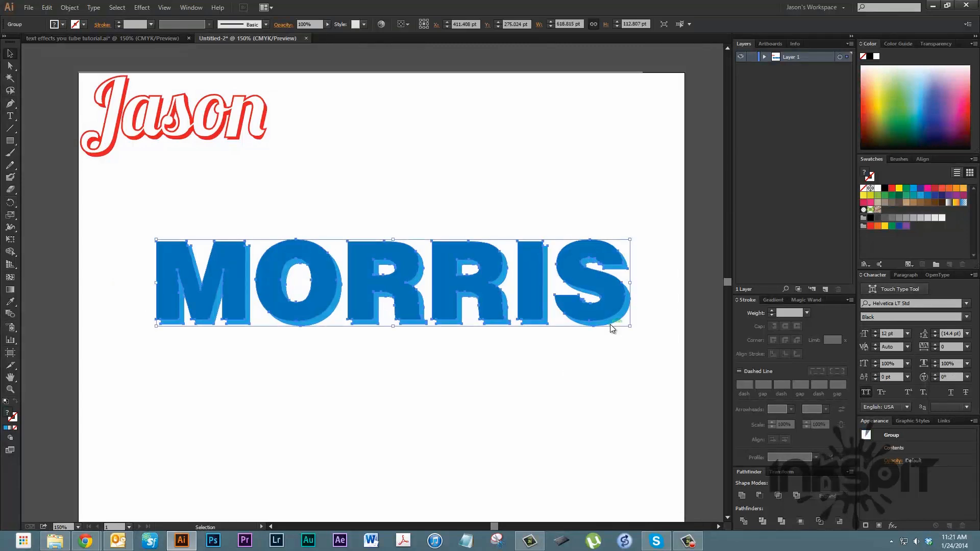
right_click(612, 328)
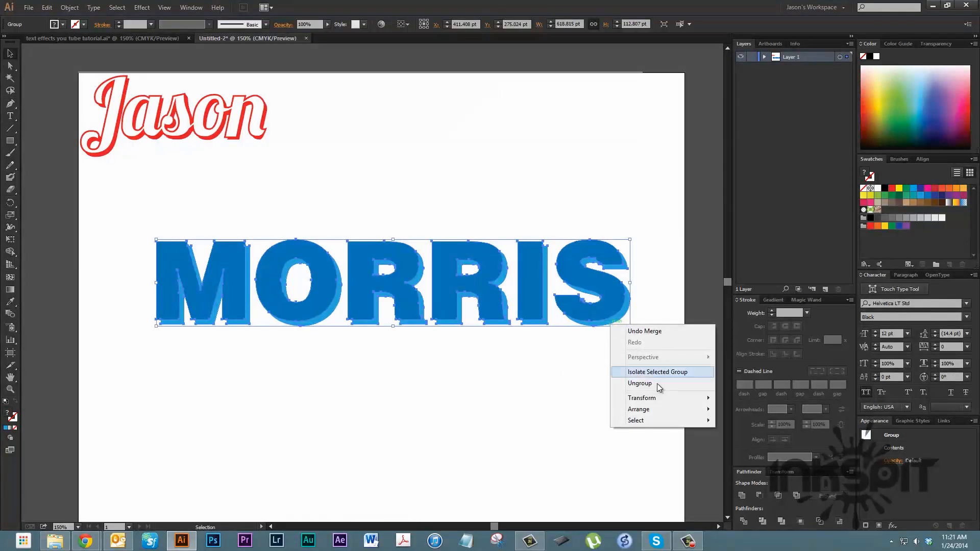
left_click(640, 383)
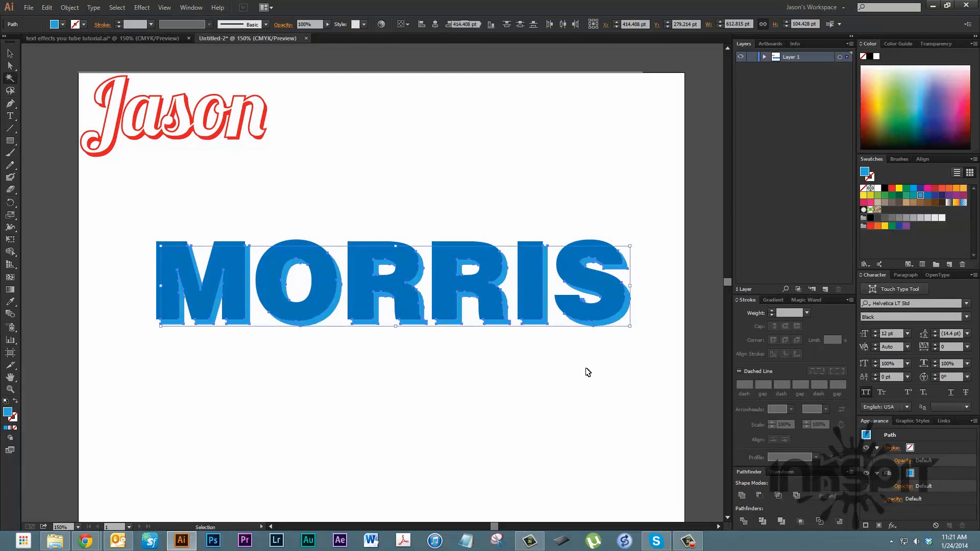
left_click(600, 331)
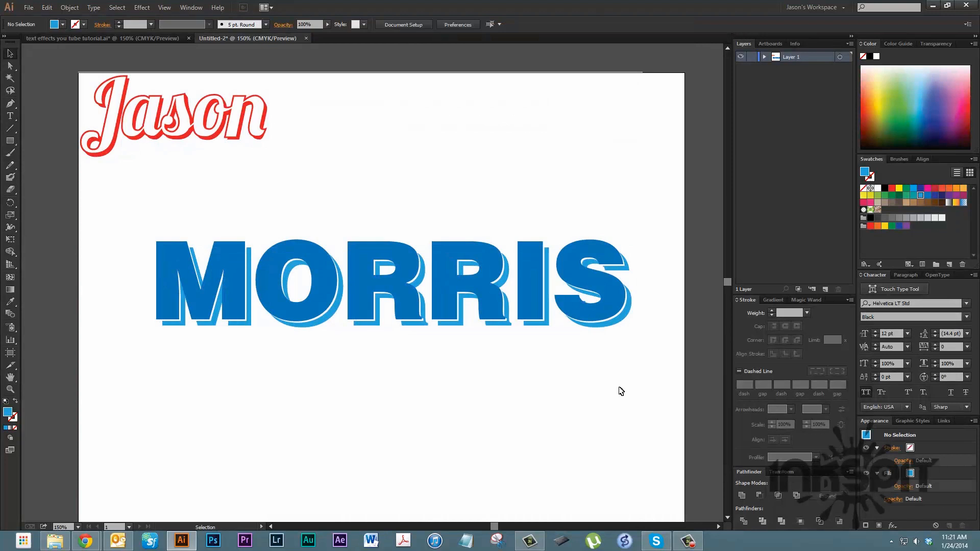
mouse_move(650, 354)
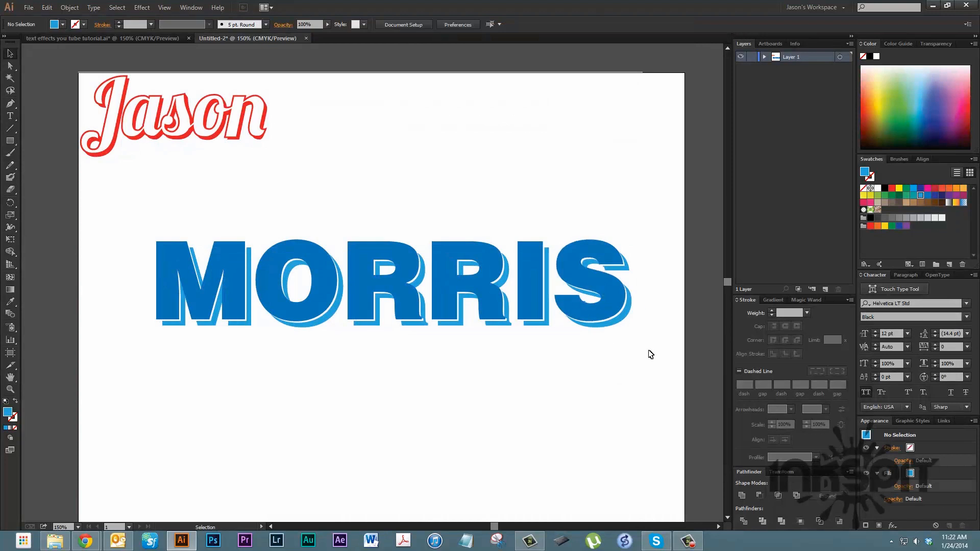
mouse_move(655, 368)
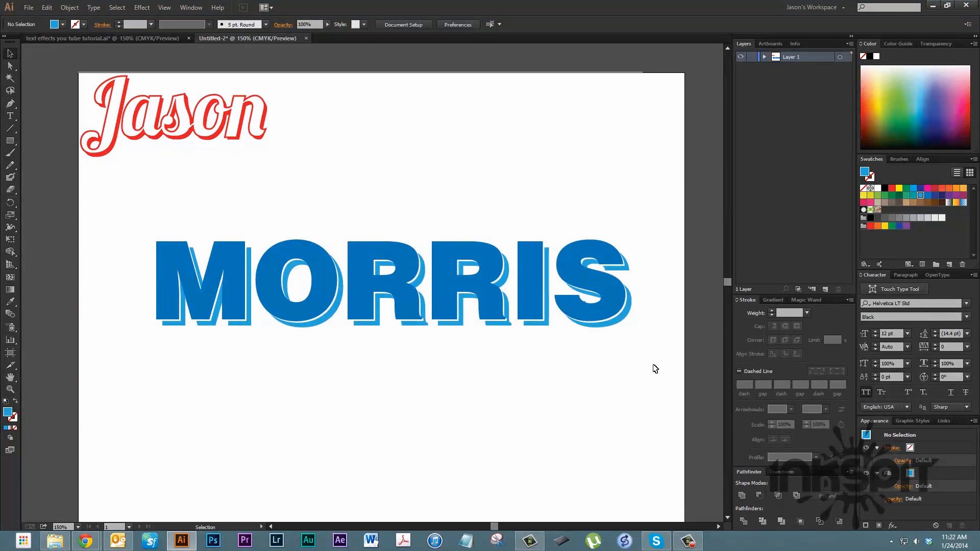
left_click(394, 285)
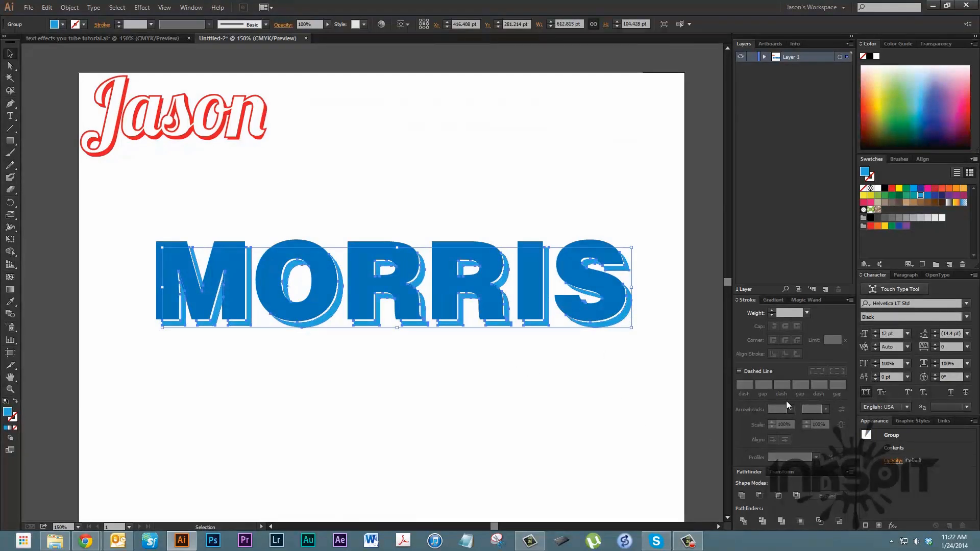
Step: Fill the MORRIS shadow with a white-to-blue gradient angled at -90°
left_click(772, 300)
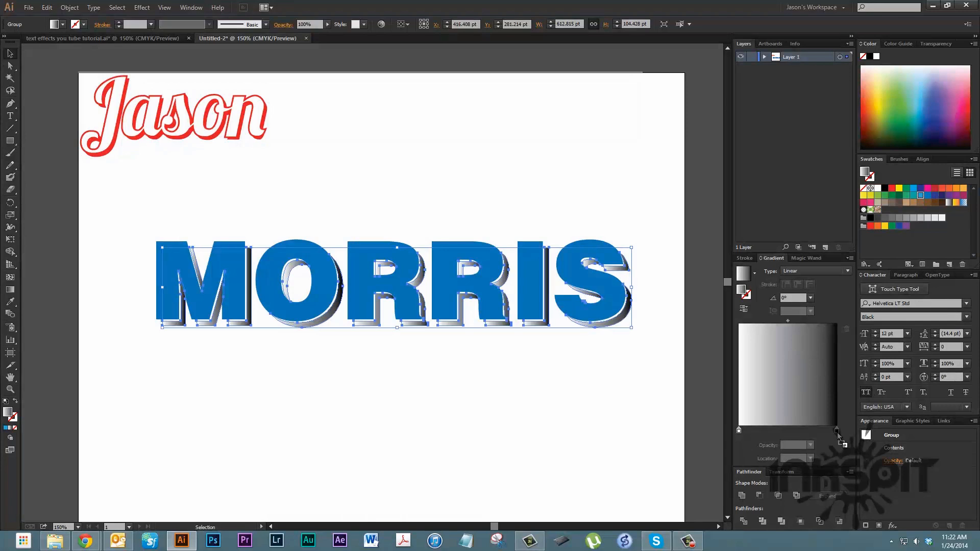
left_click(739, 430)
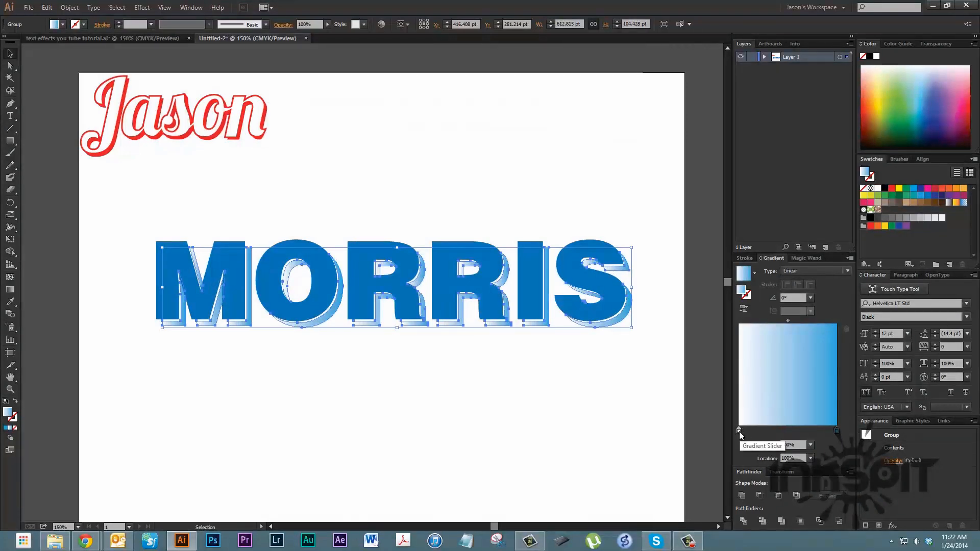
left_click(585, 362)
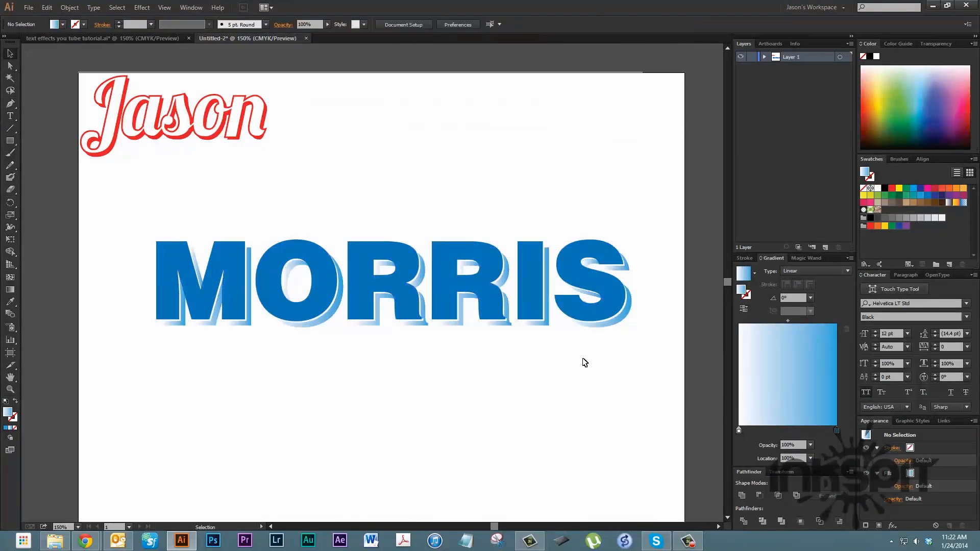
mouse_move(523, 331)
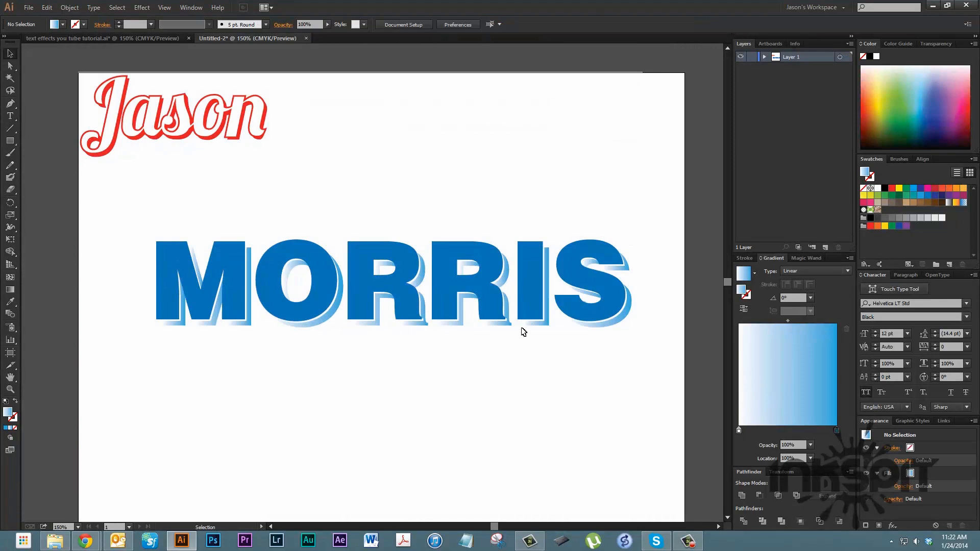
mouse_move(606, 354)
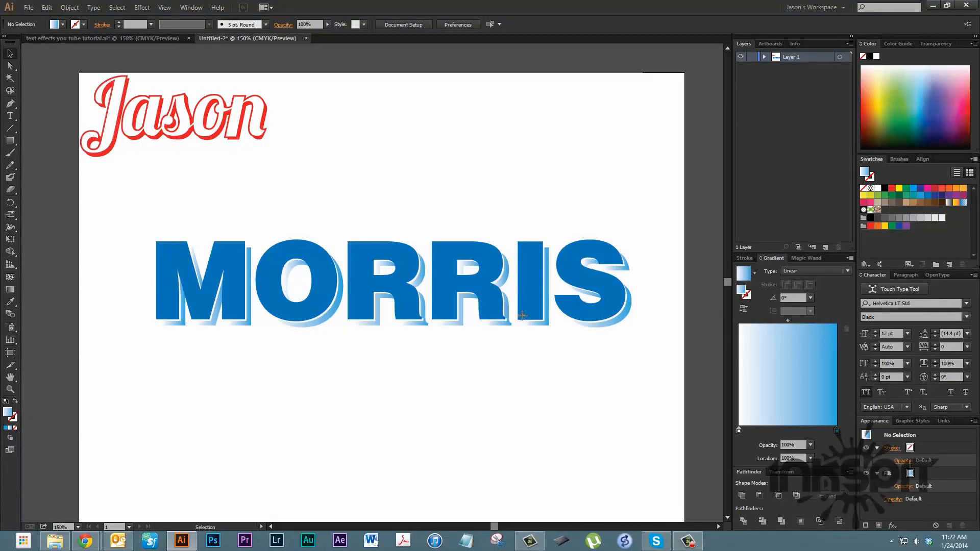
mouse_move(517, 331)
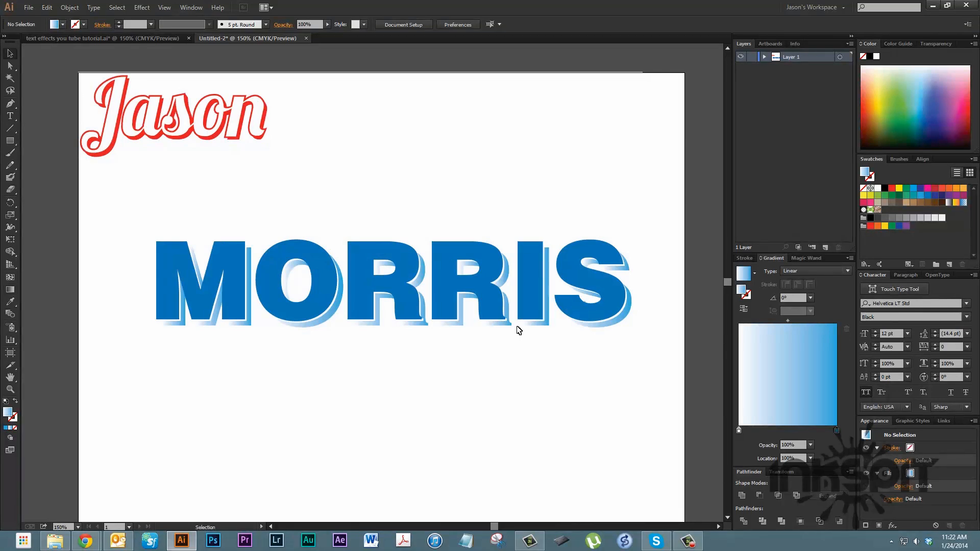
left_click(495, 323)
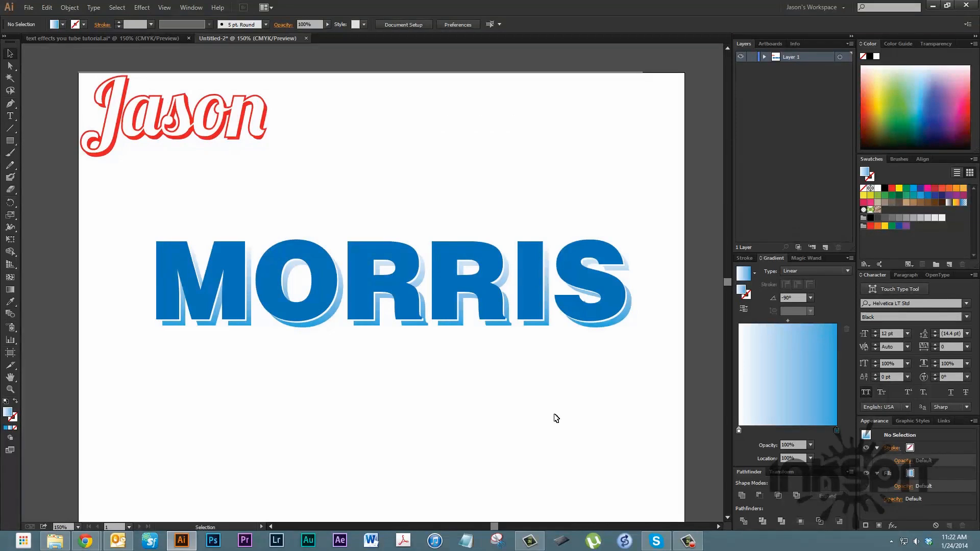
mouse_move(622, 374)
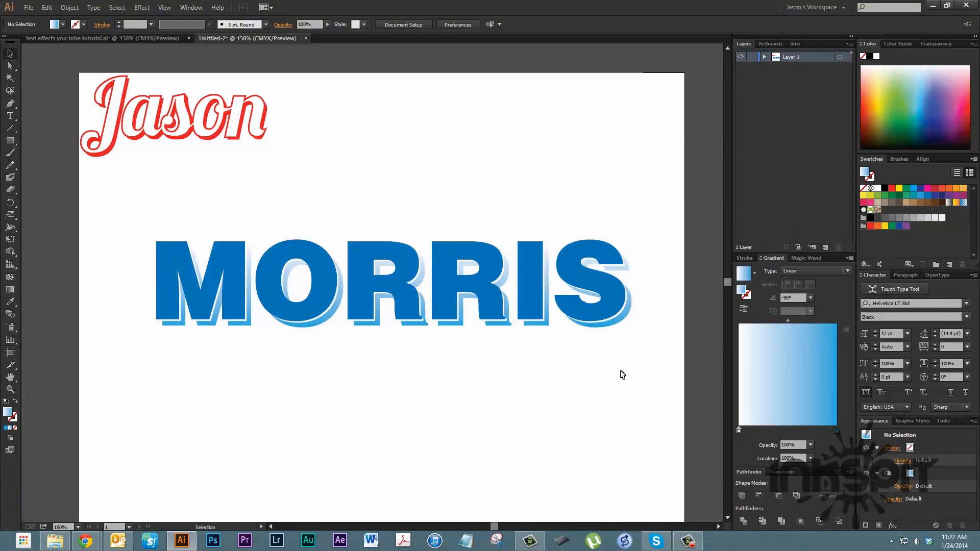
mouse_move(636, 418)
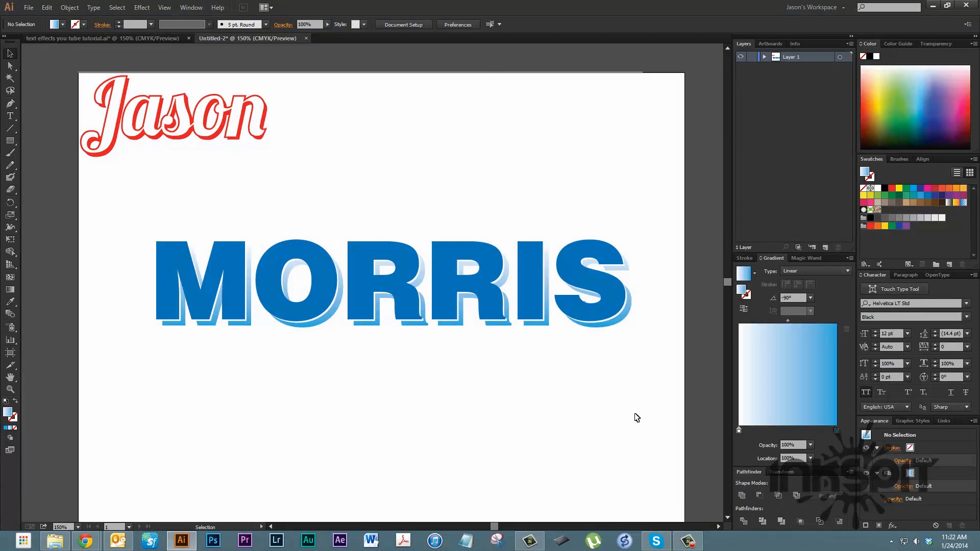
mouse_move(576, 381)
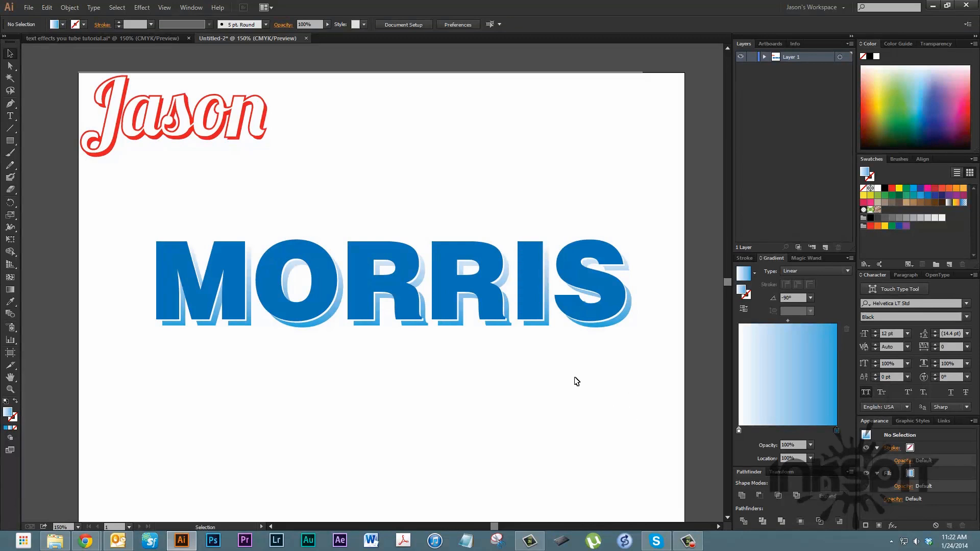
mouse_move(541, 334)
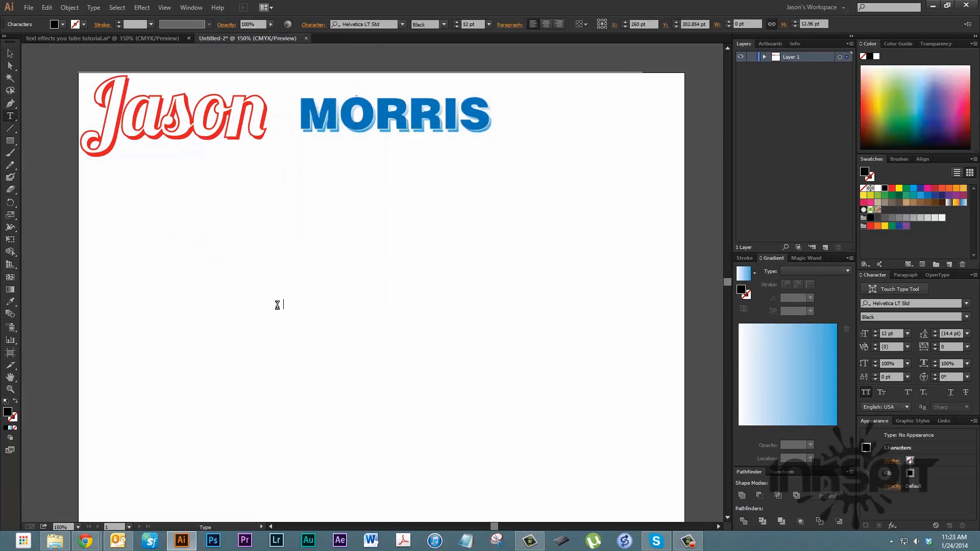
Step: Type the new word MORRIS mid-page and finish editing it
type("M")
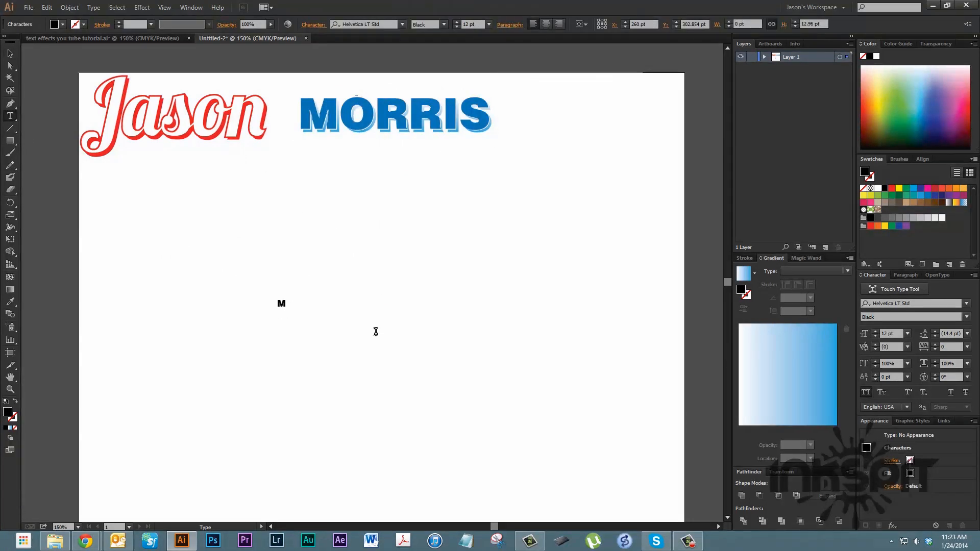
type("ORRU")
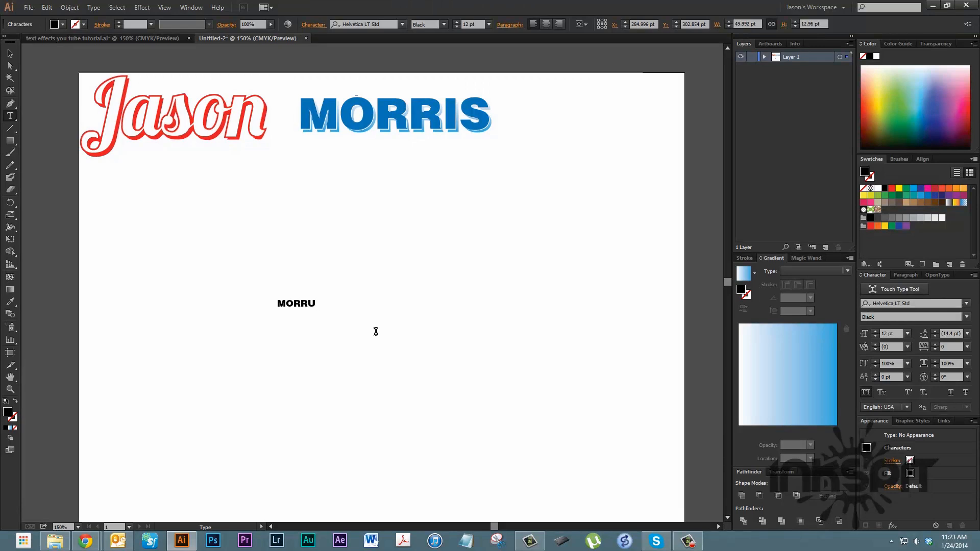
type("IS")
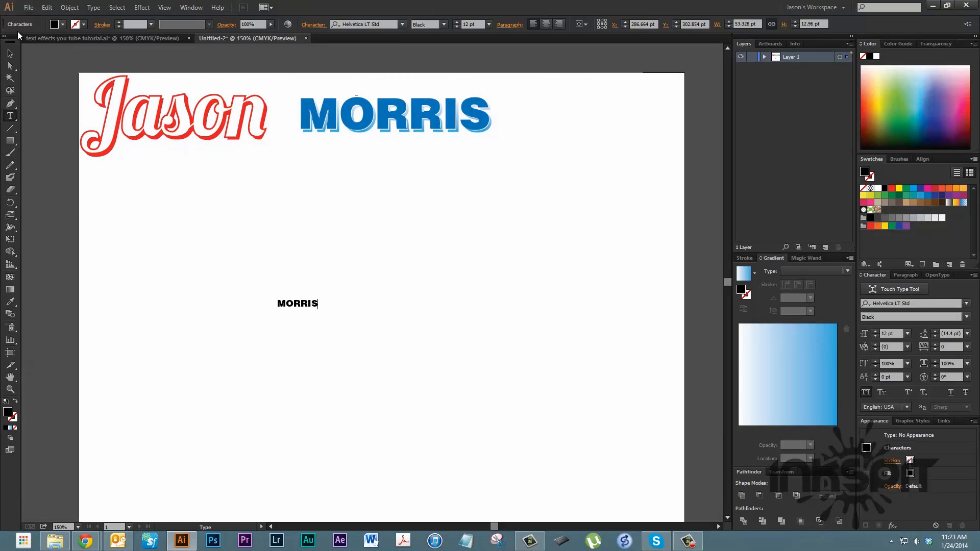
left_click(10, 53)
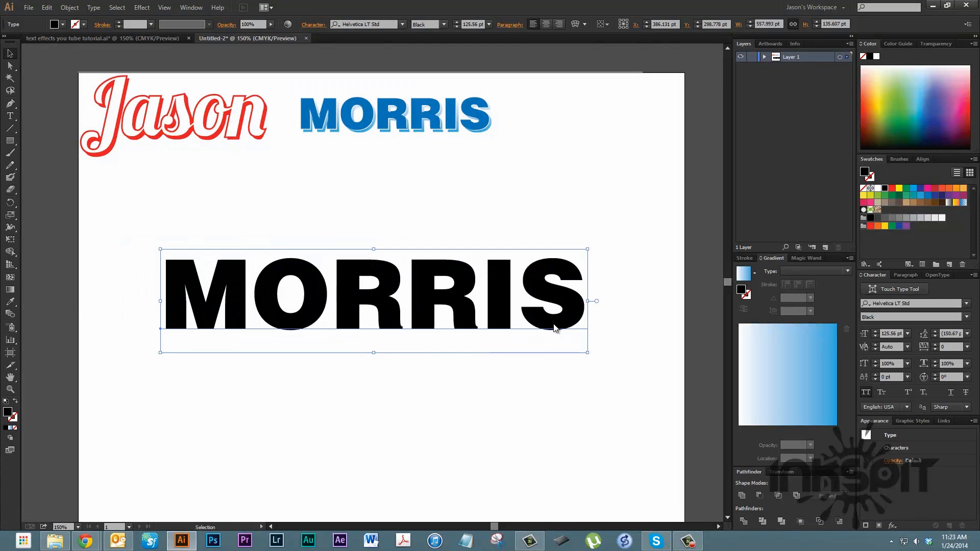
Step: Convert the black MORRIS to outlined letter shapes and change its fill colour
right_click(556, 329)
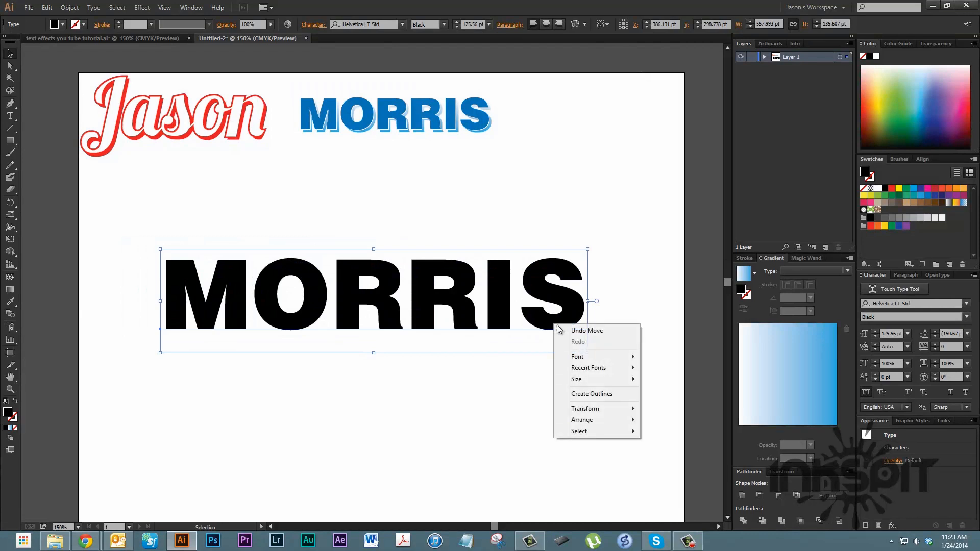
left_click(591, 394)
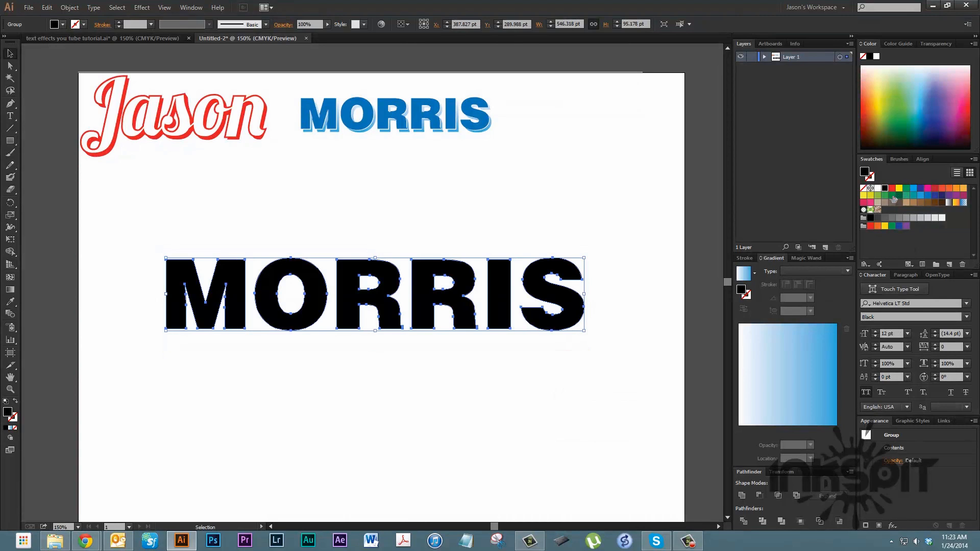
left_click(884, 195)
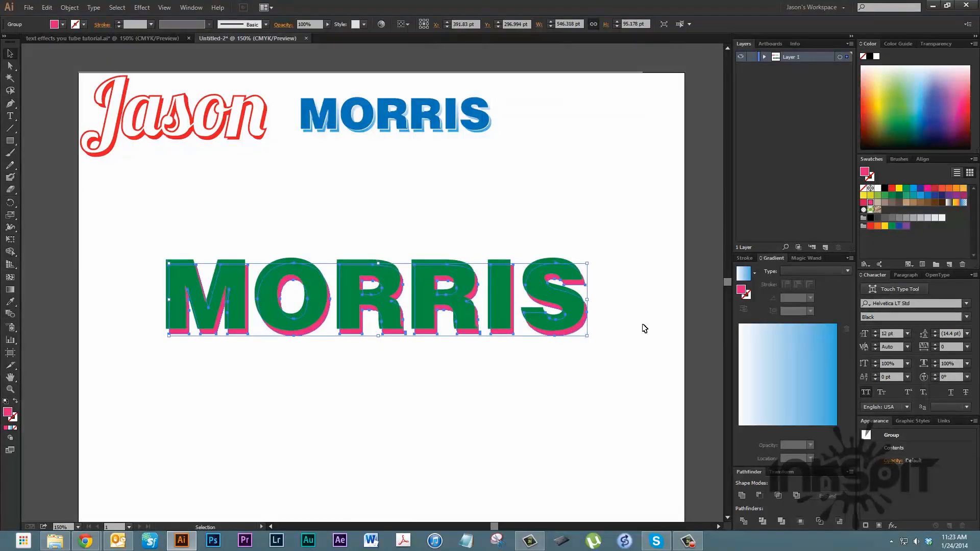
mouse_move(173, 240)
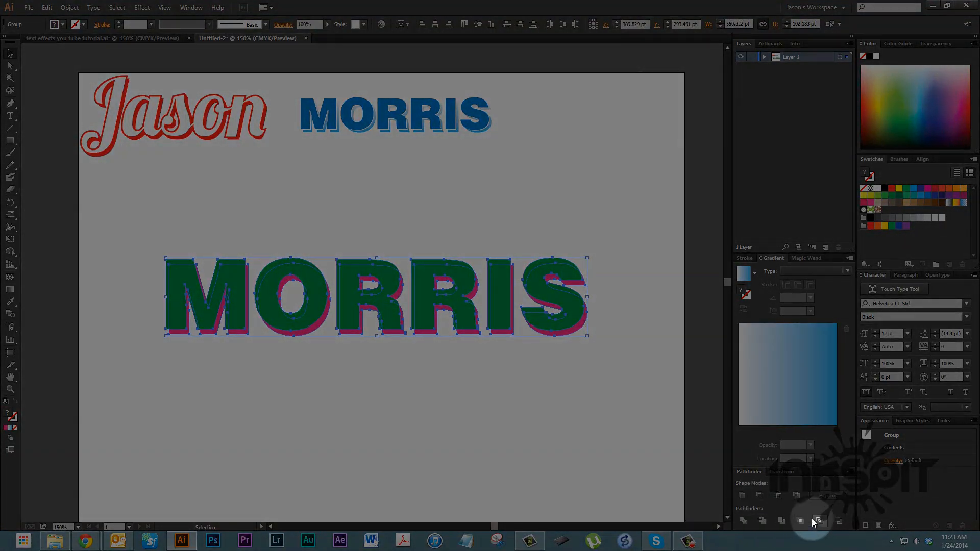
Step: Divide the overlapping green and pink letters, remove an inner piece, and deselect
left_click(776, 495)
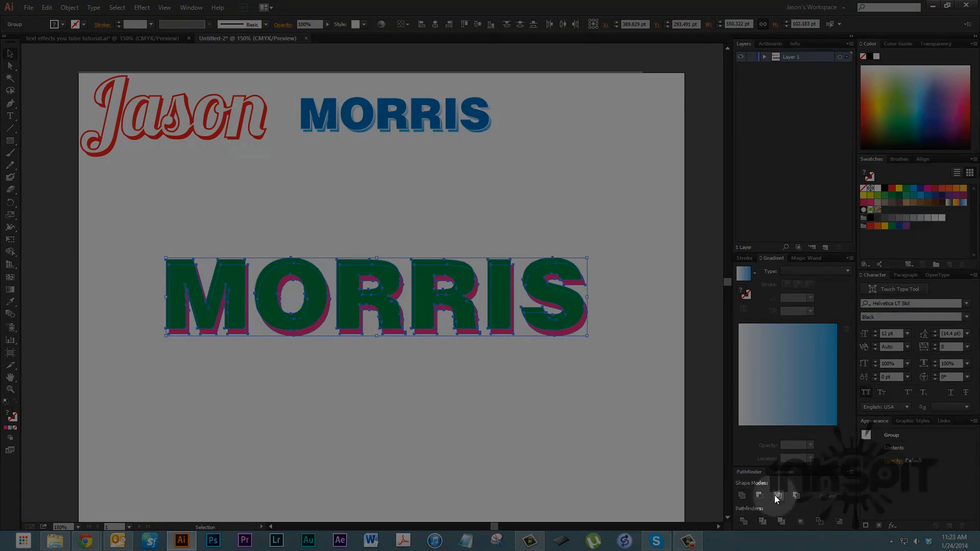
mouse_move(759, 494)
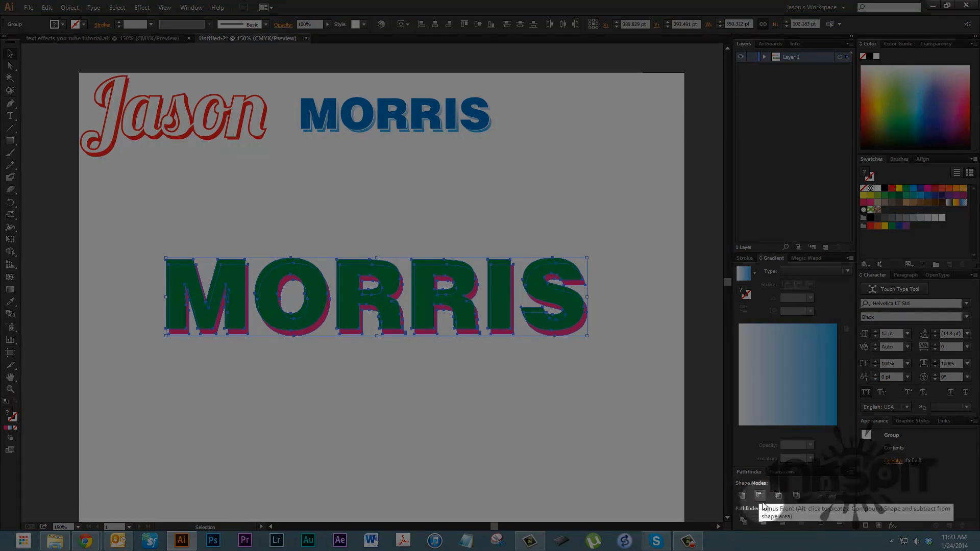
mouse_move(744, 521)
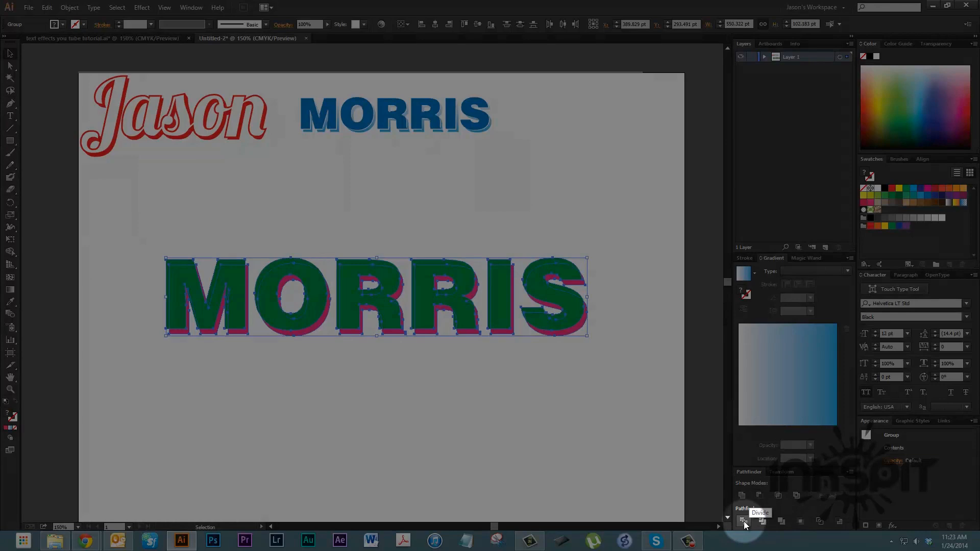
left_click(743, 521)
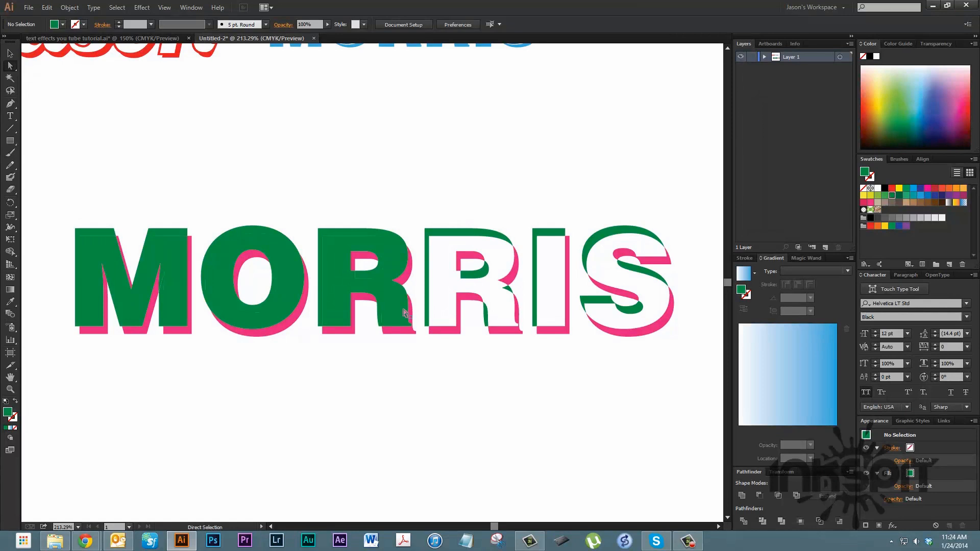
left_click(359, 271)
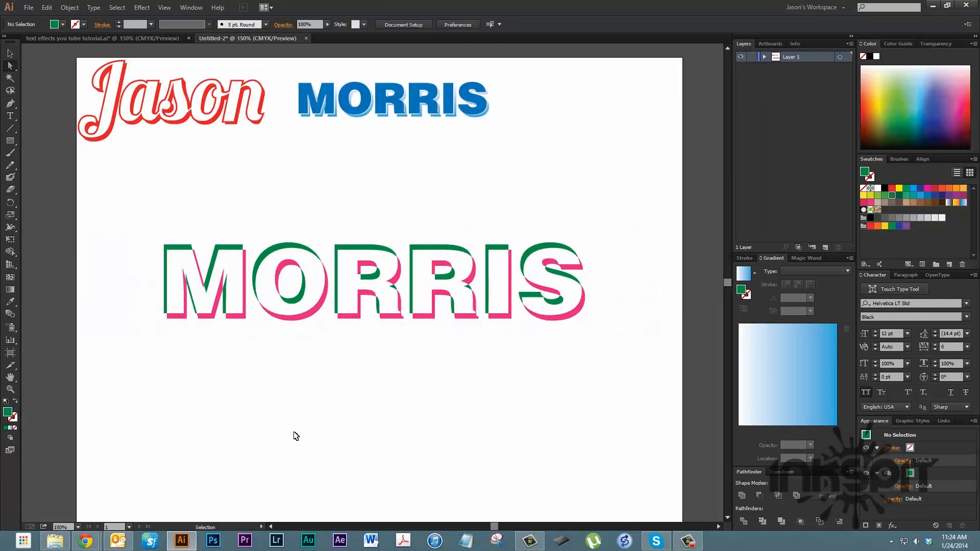
left_click(9, 66)
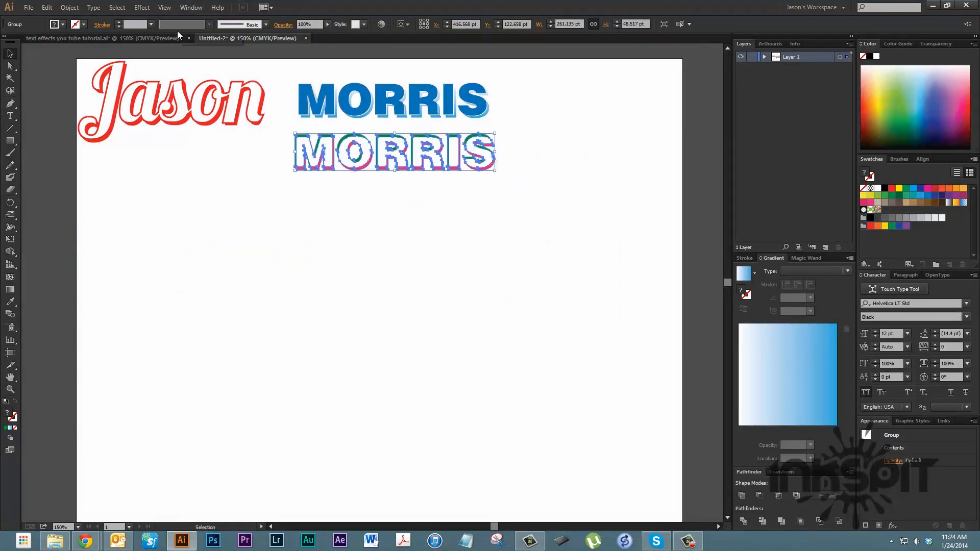
Step: Switch to the finished text effects tutorial document
left_click(100, 38)
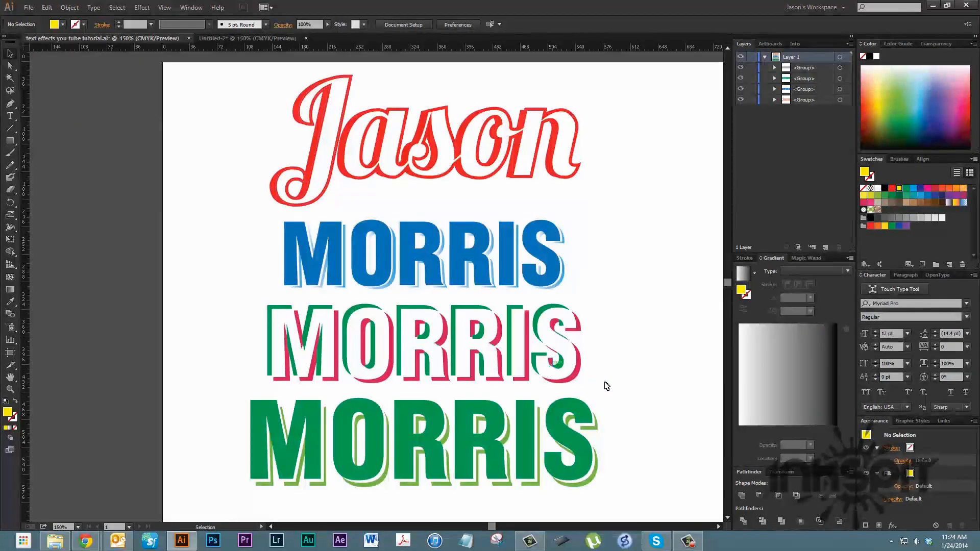
mouse_move(633, 399)
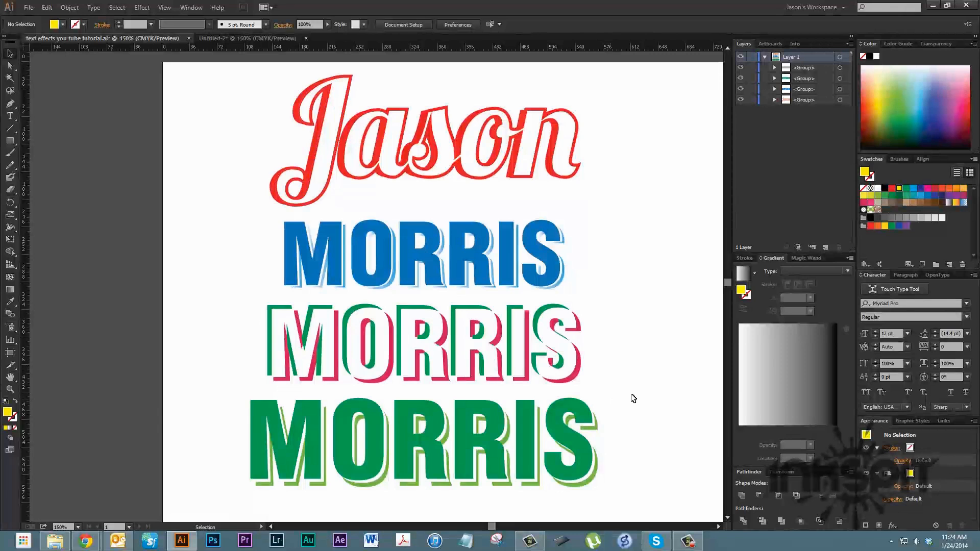
mouse_move(648, 368)
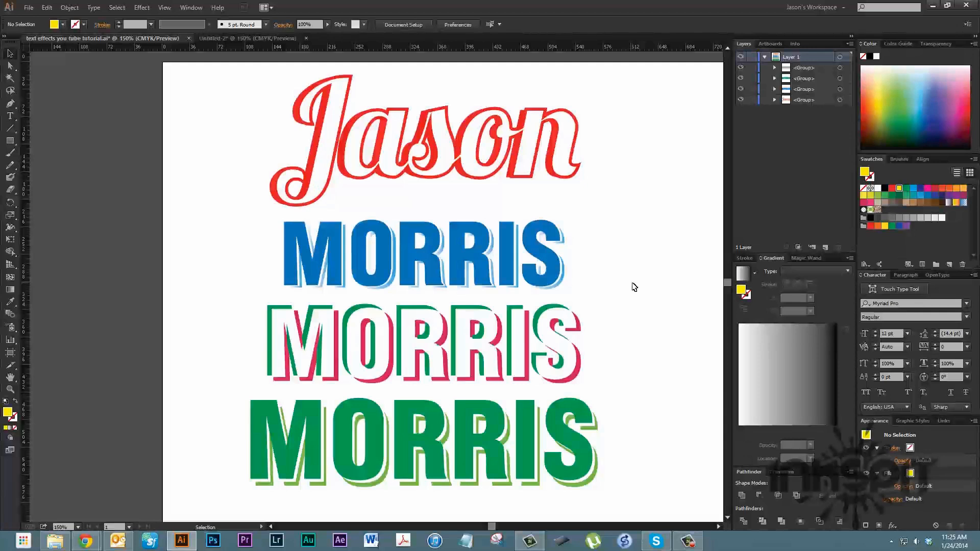
mouse_move(665, 324)
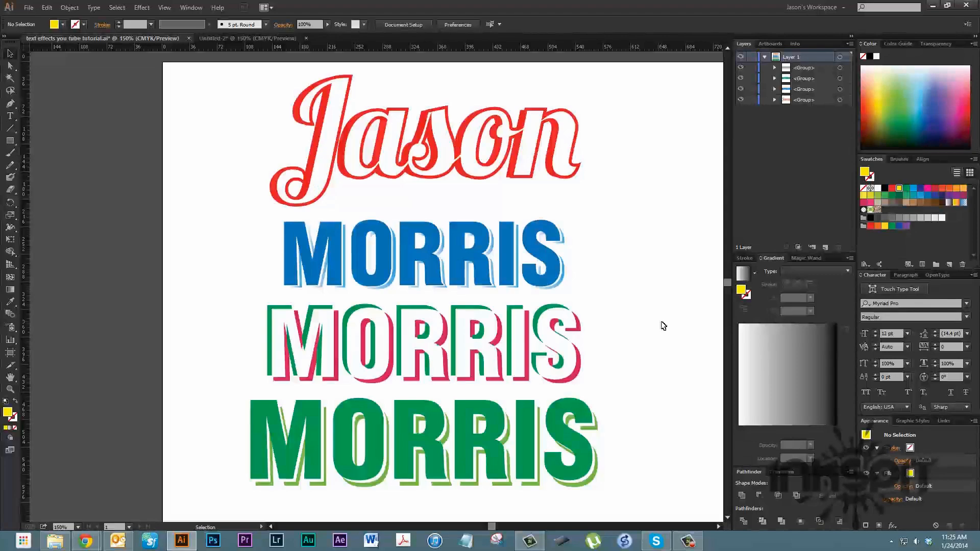
mouse_move(760, 390)
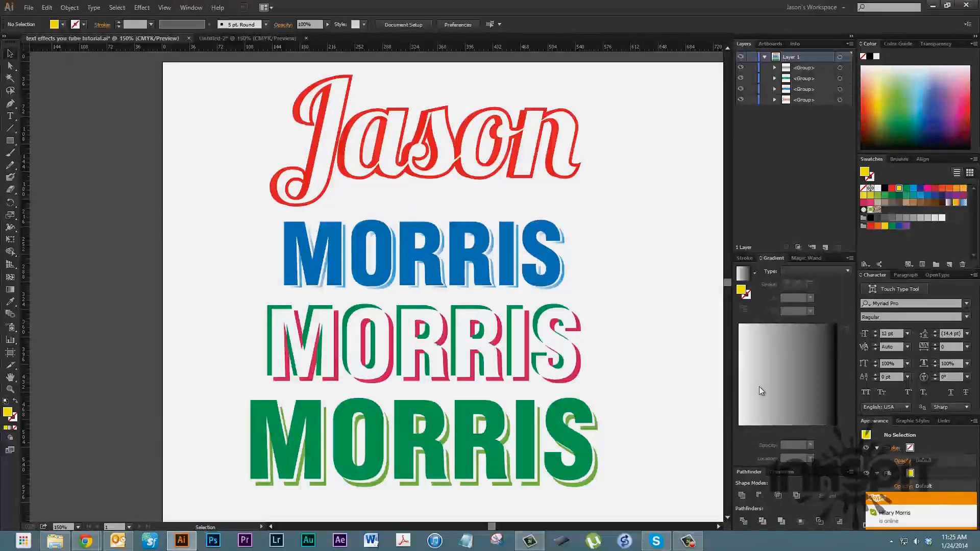